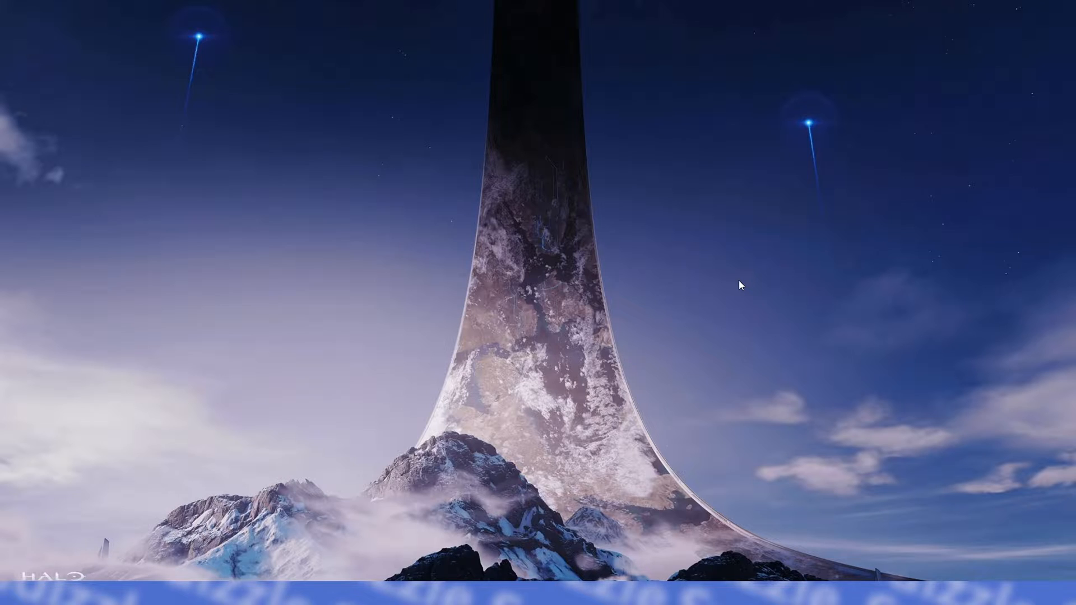
{"action": "mouse_move", "coordinate": [392, 307]}
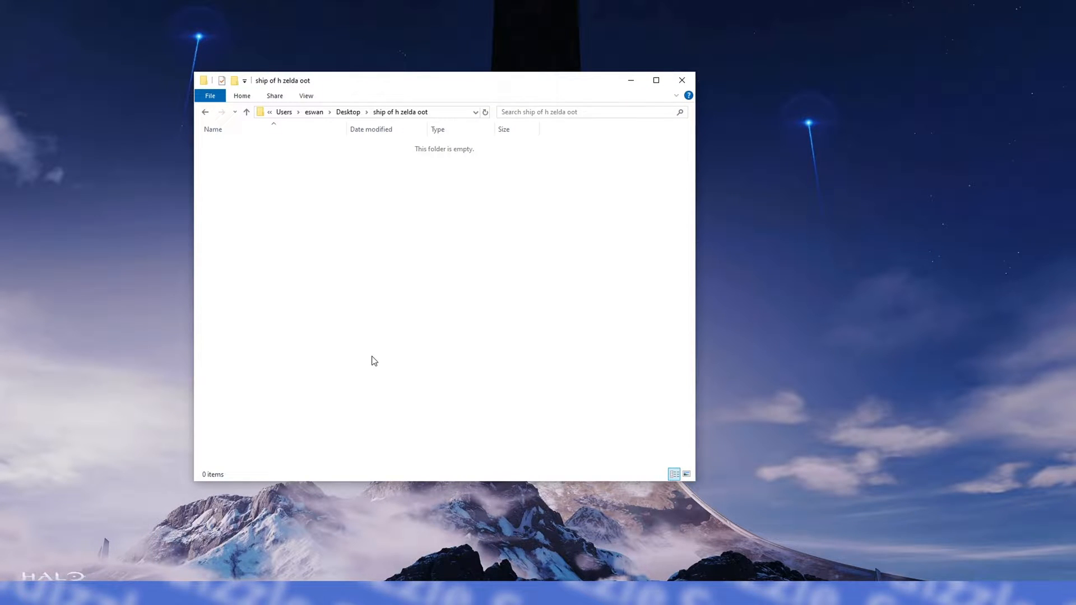
{"action": "mouse_move", "coordinate": [393, 327]}
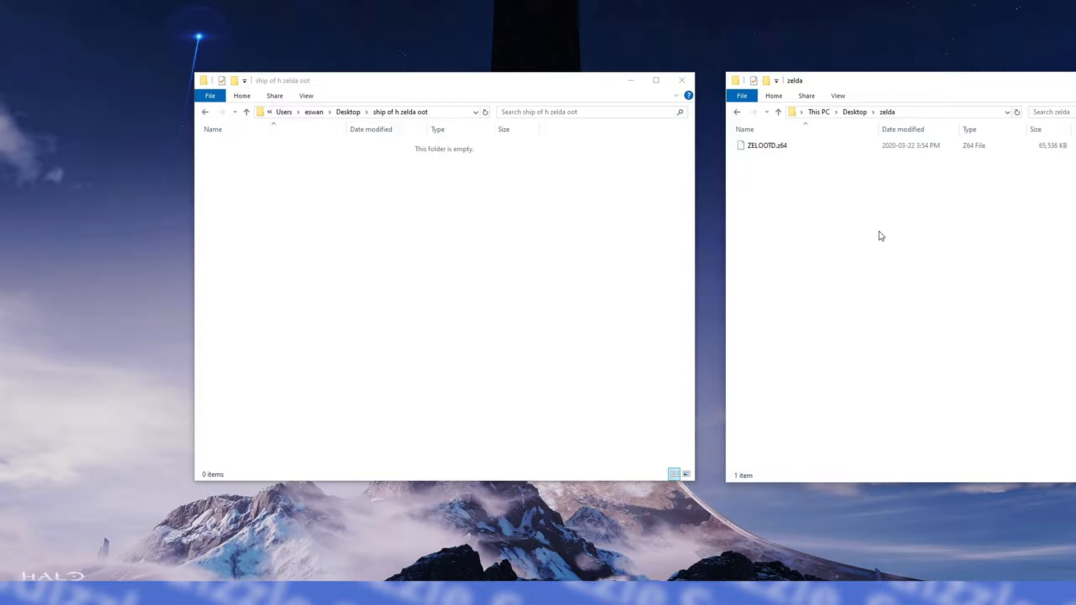
From the Harbour Masters 64 #downloads channel, start downloading the Ship of Harkinian 8.0.4 Windows build
{"action": "left_click", "coordinate": [766, 145]}
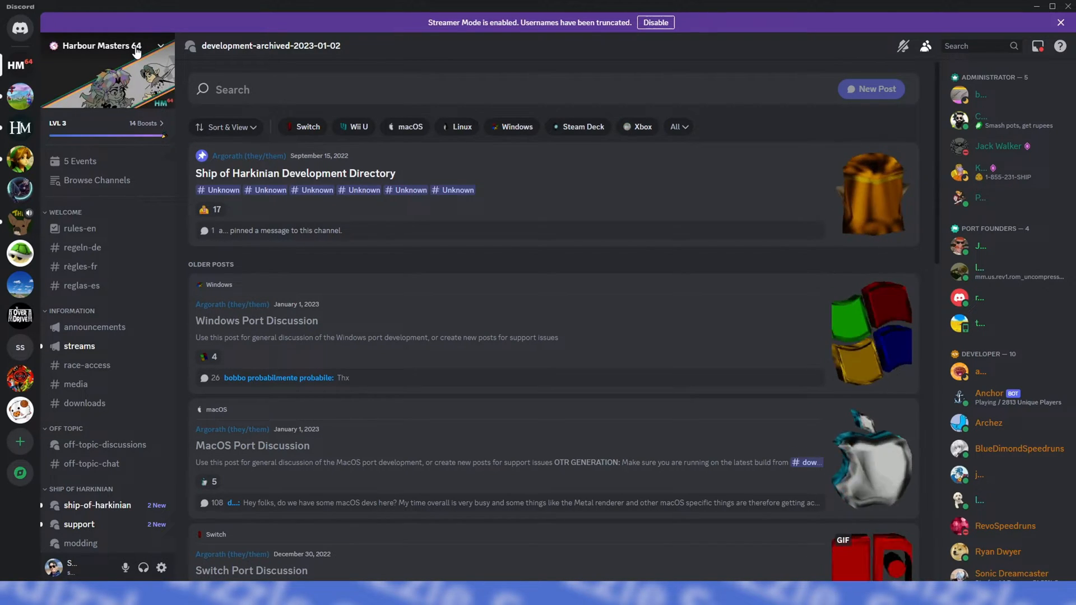
{"action": "mouse_move", "coordinate": [123, 222]}
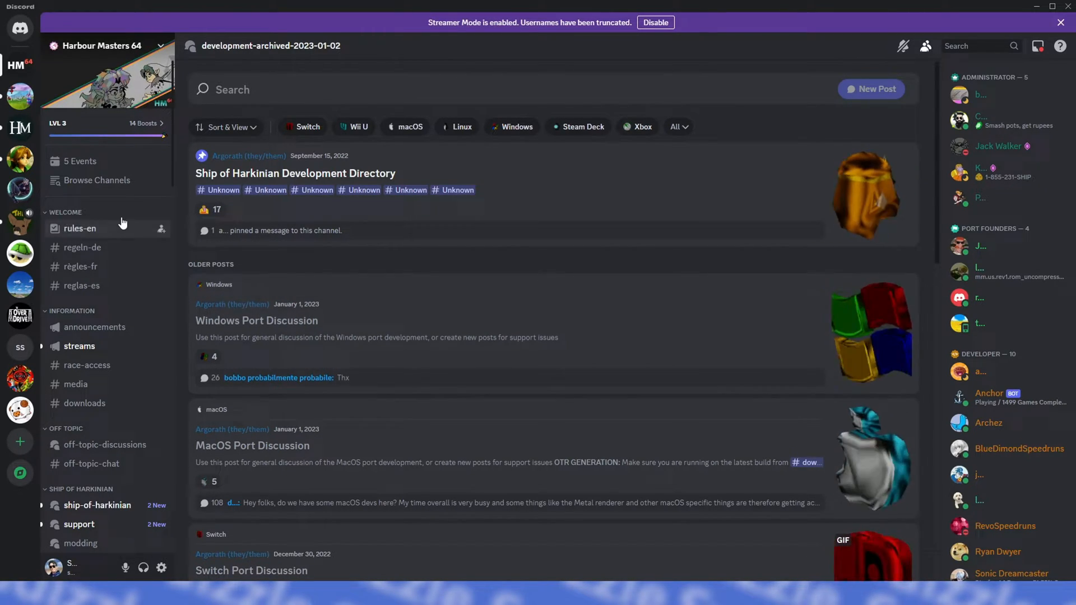
{"action": "mouse_move", "coordinate": [95, 386]}
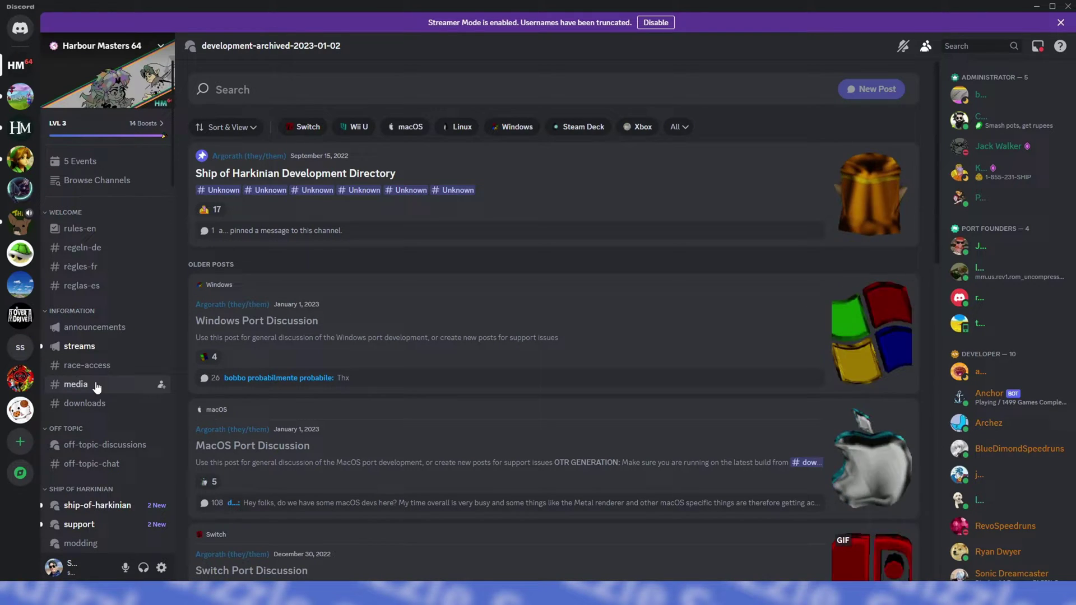
{"action": "left_click", "coordinate": [84, 402]}
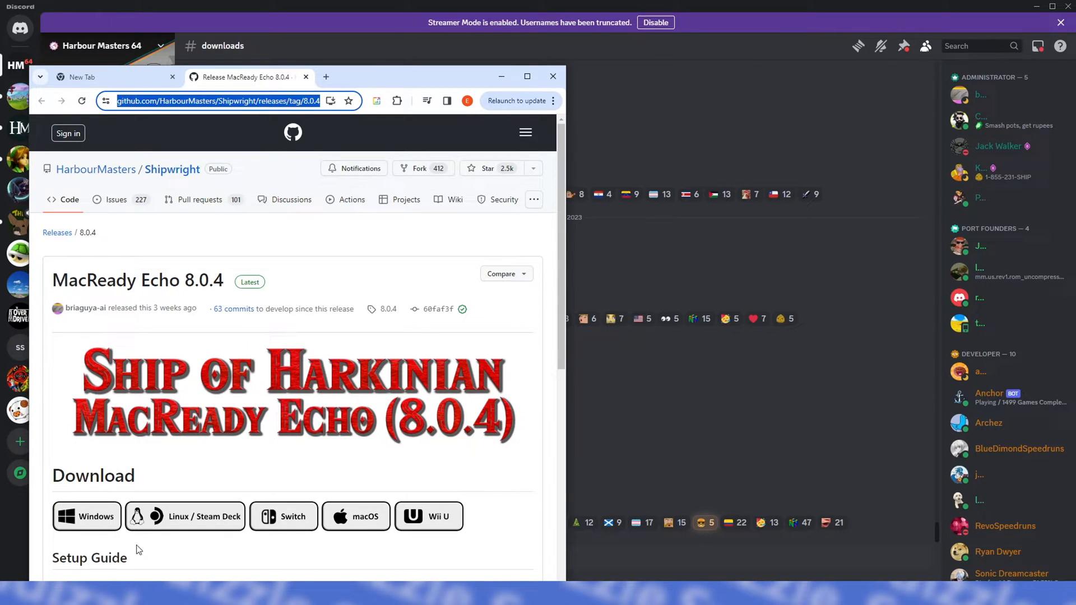
{"action": "left_click", "coordinate": [86, 516]}
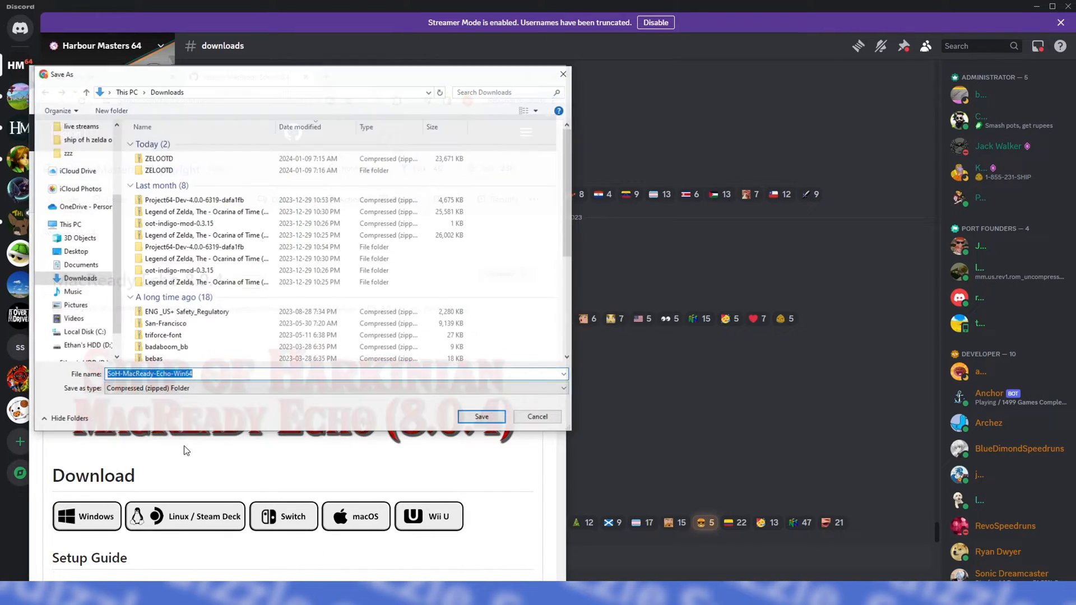
Save the SoH-MacReady-Echo-Win64 zip and extract it into the game folder
{"action": "left_click", "coordinate": [480, 416]}
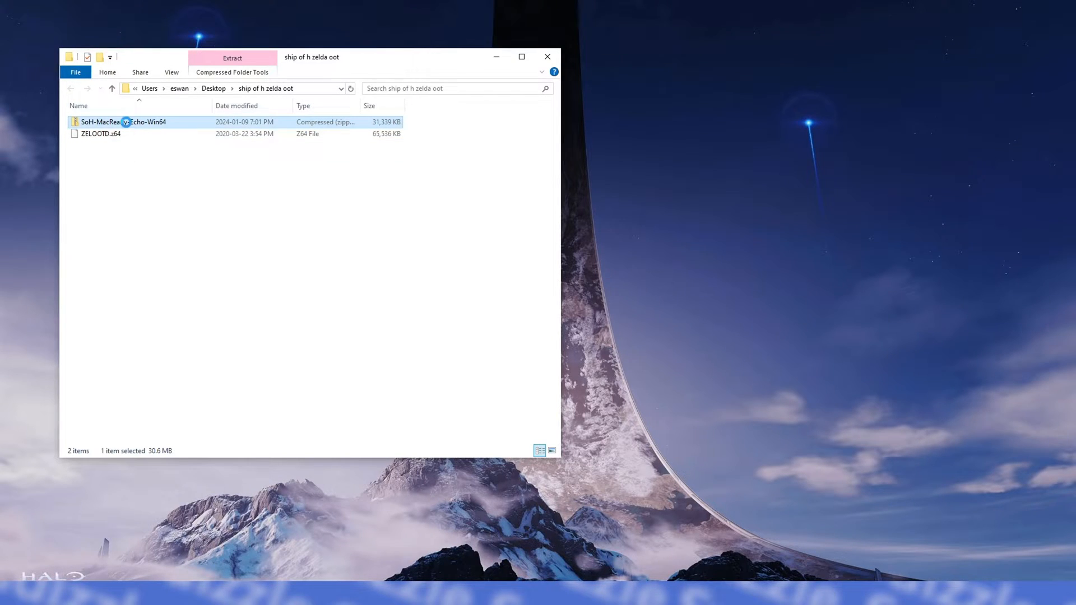
{"action": "left_click", "coordinate": [232, 58]}
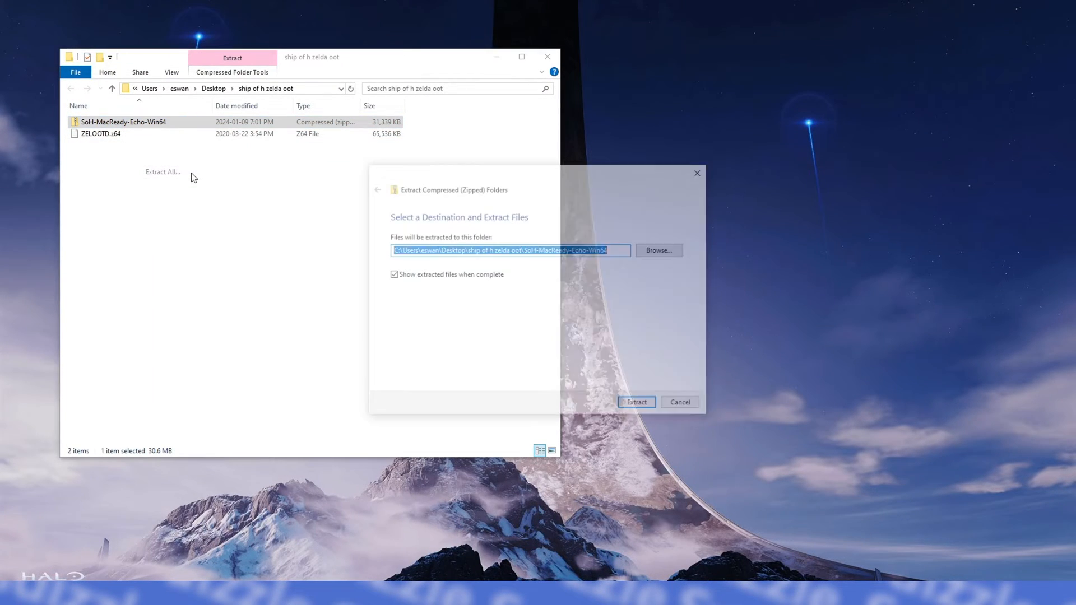
{"action": "left_click", "coordinate": [636, 401]}
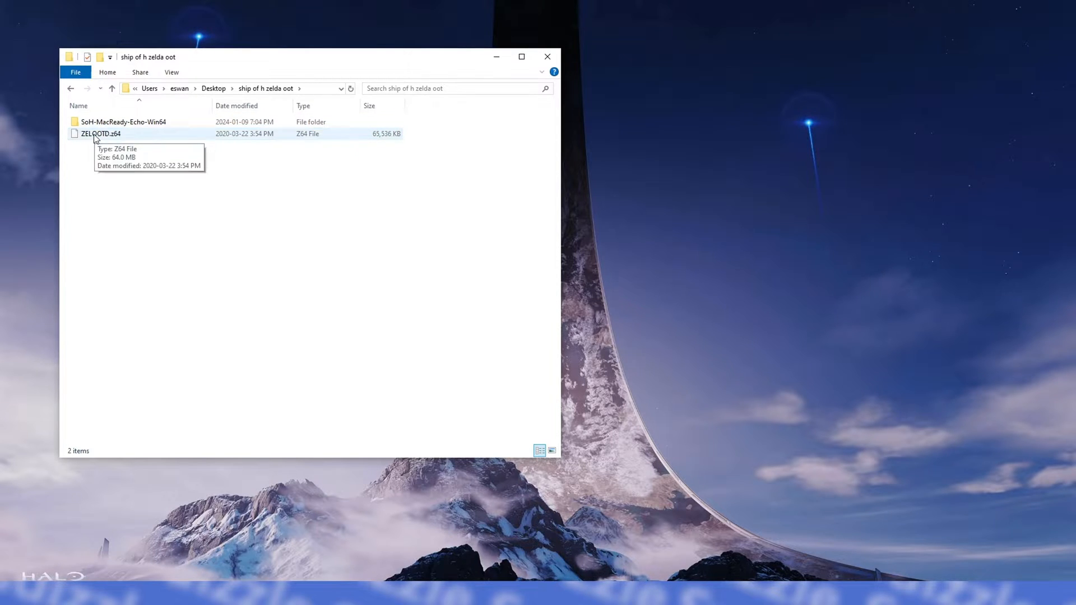
Move ZELOOTD.z64 into the SoH-MacReady-Echo-Win64 folder and enter that folder
{"action": "left_click_drag", "start_coordinate": [99, 133], "coordinate": [123, 122]}
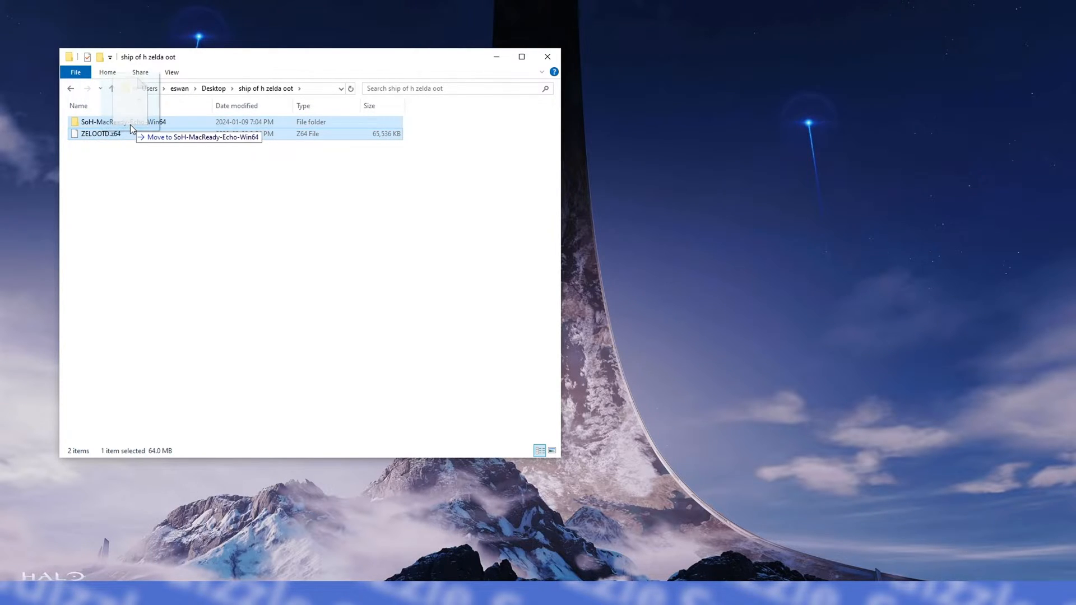
{"action": "left_click_drag", "start_coordinate": [100, 134], "coordinate": [123, 121]}
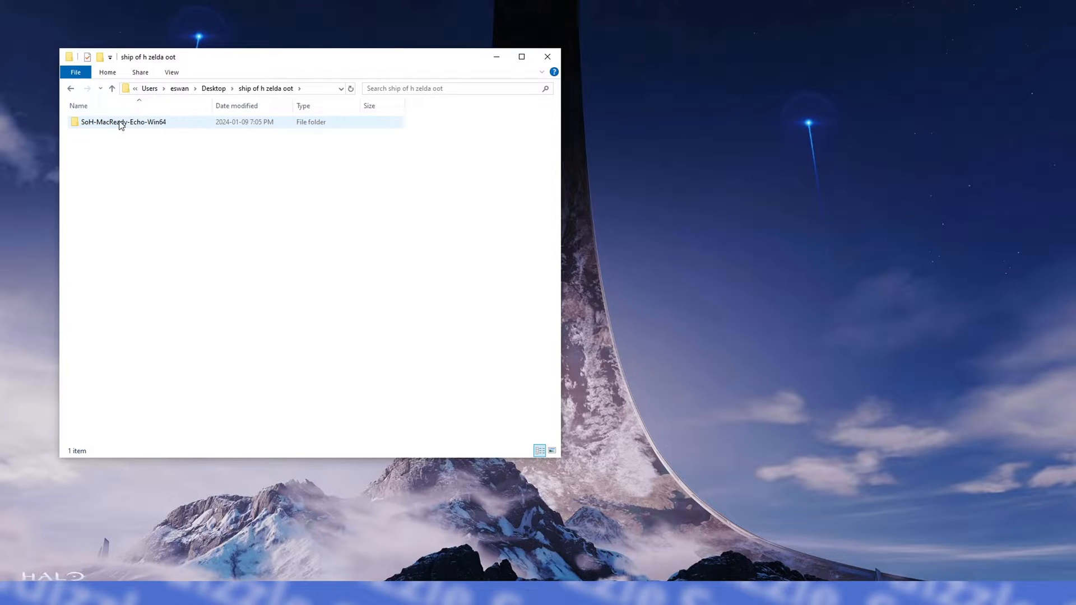
{"action": "double_click", "coordinate": [121, 122]}
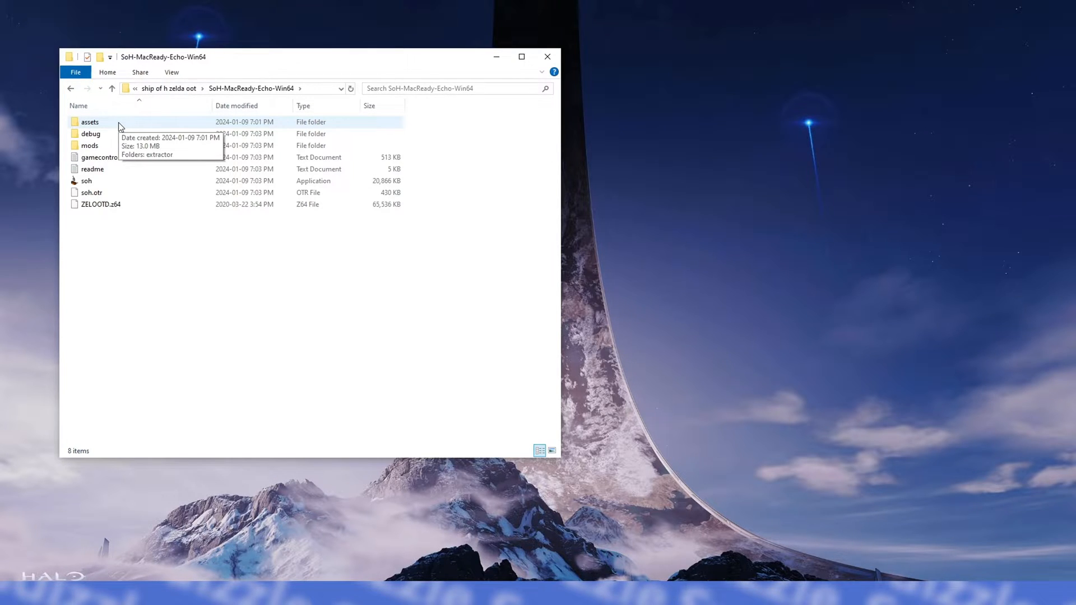
Launch soh.exe, generate oot.otr from the detected ZELOOTD.z64 ROM, declining a second ROM
{"action": "left_click", "coordinate": [86, 180]}
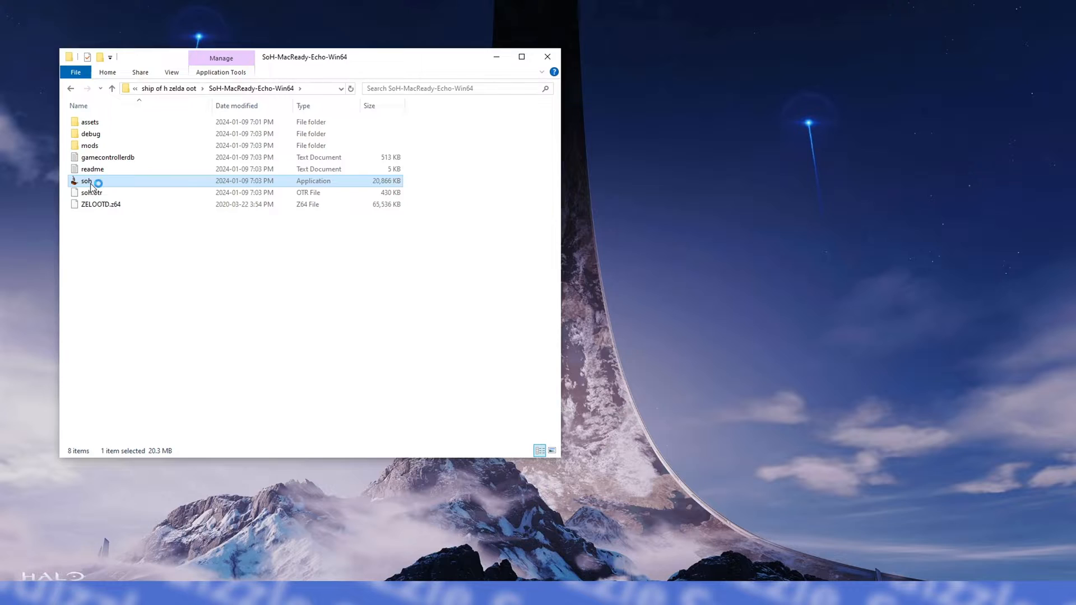
{"action": "double_click", "coordinate": [86, 180]}
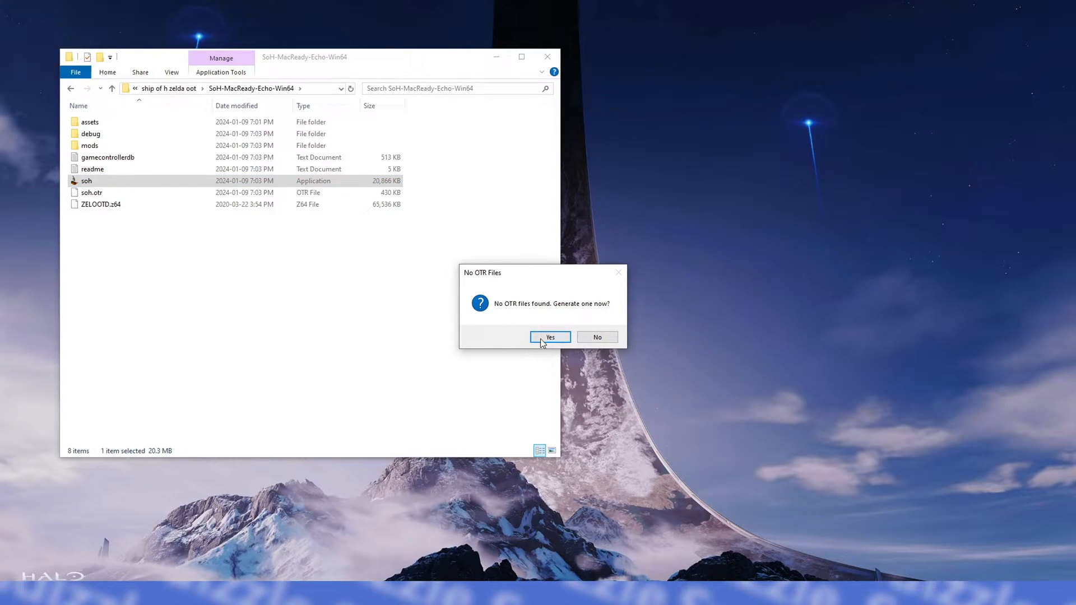
{"action": "left_click", "coordinate": [549, 336]}
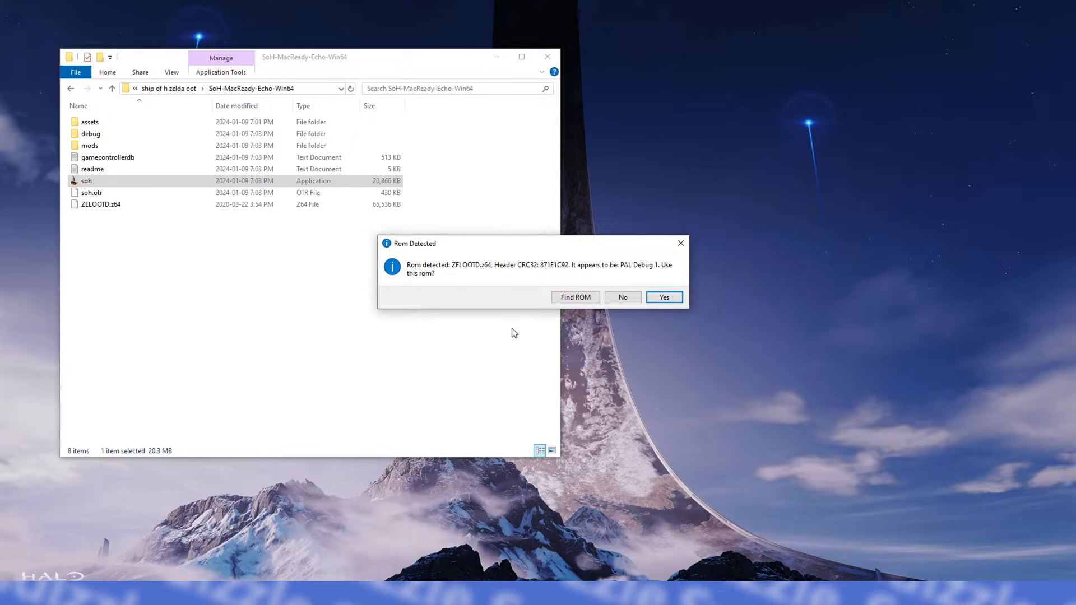
{"action": "mouse_move", "coordinate": [563, 274]}
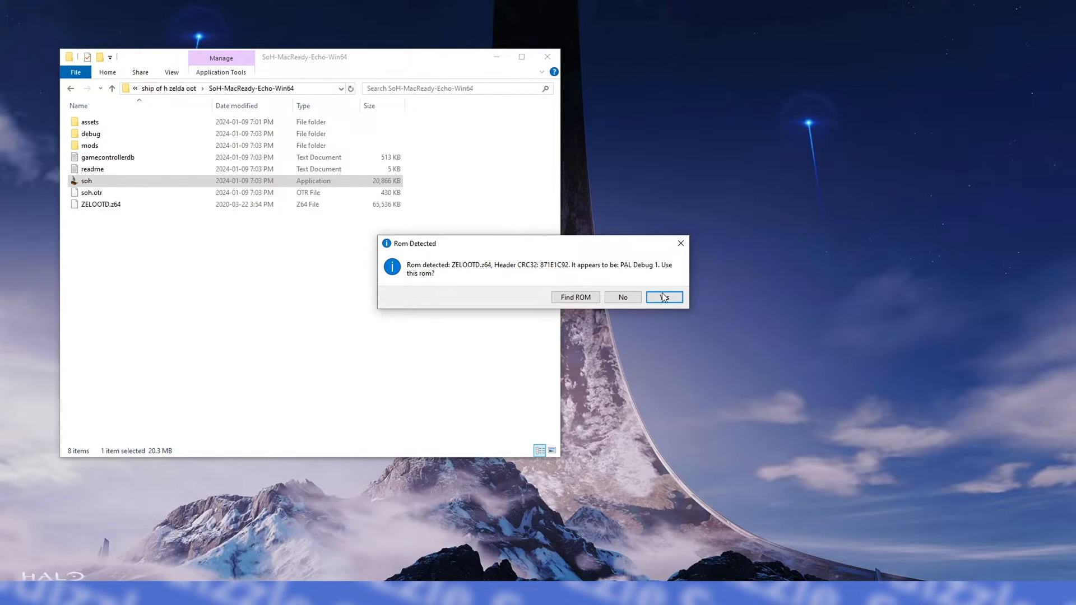
{"action": "left_click", "coordinate": [663, 297]}
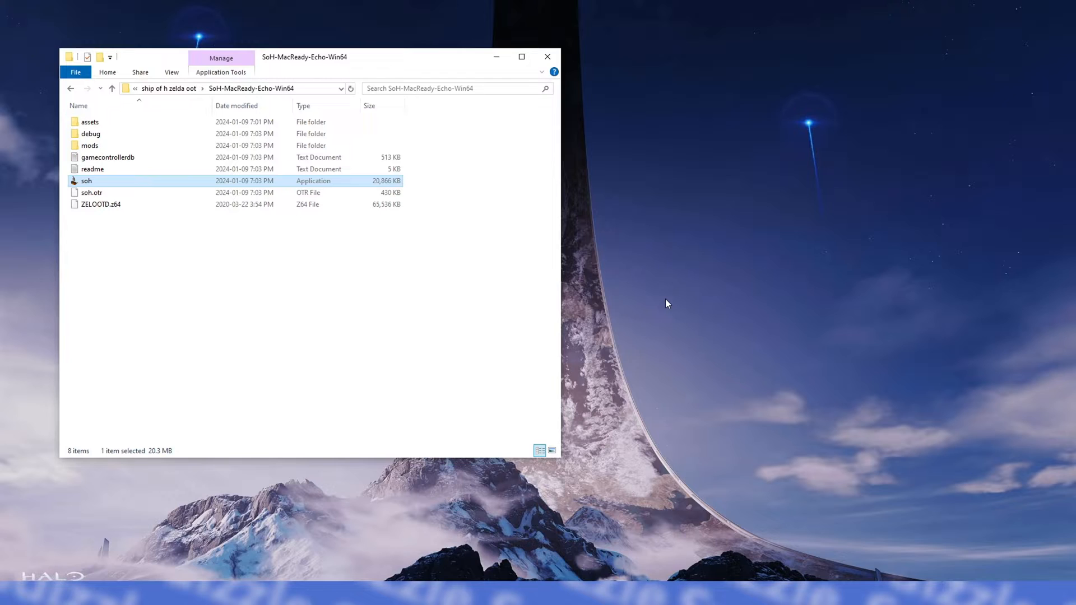
{"action": "double_click", "coordinate": [86, 181]}
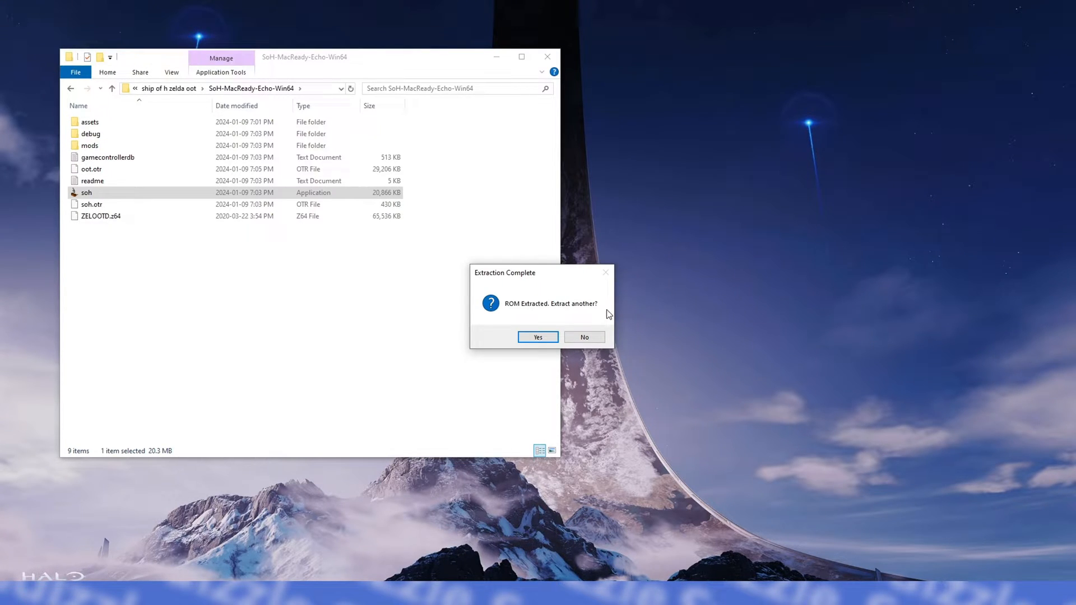
{"action": "left_click", "coordinate": [584, 336]}
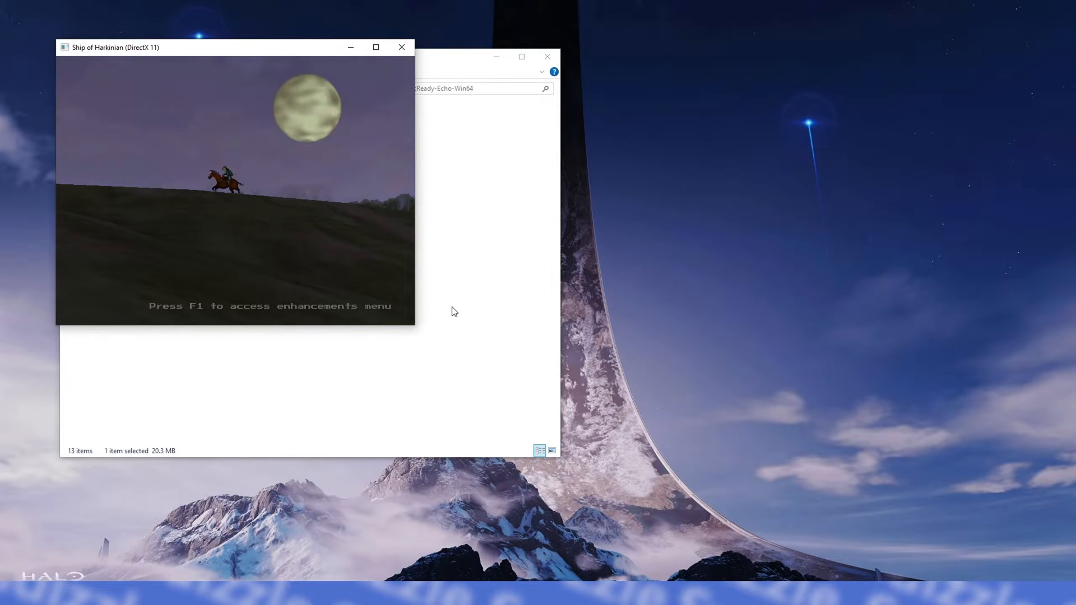
Expand the Ship of Harkinian window so the title screen fills the display
{"action": "left_click", "coordinate": [375, 47]}
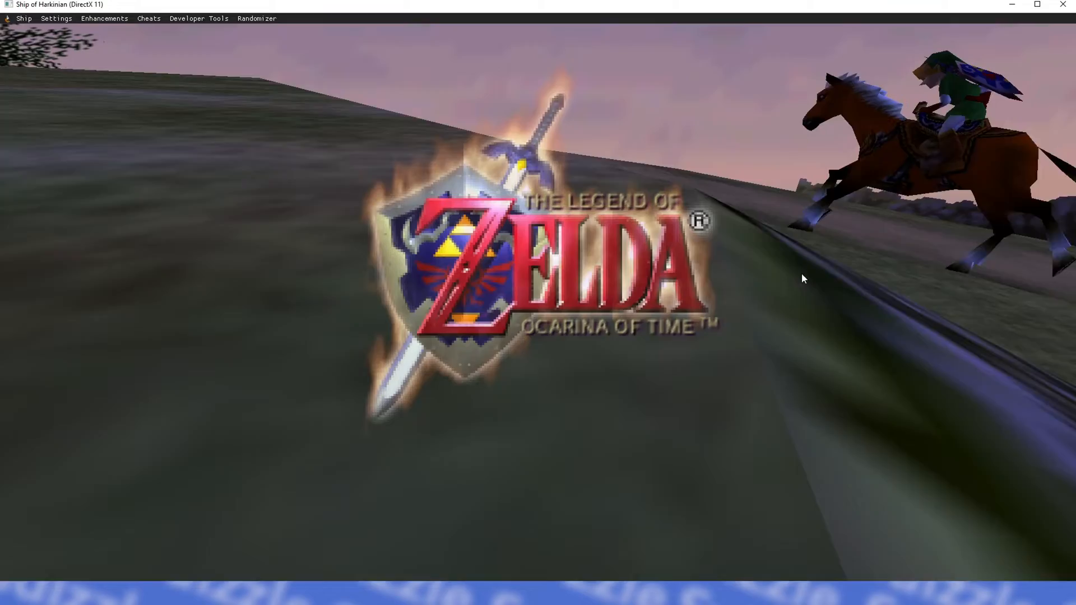
{"action": "left_click", "coordinate": [56, 18]}
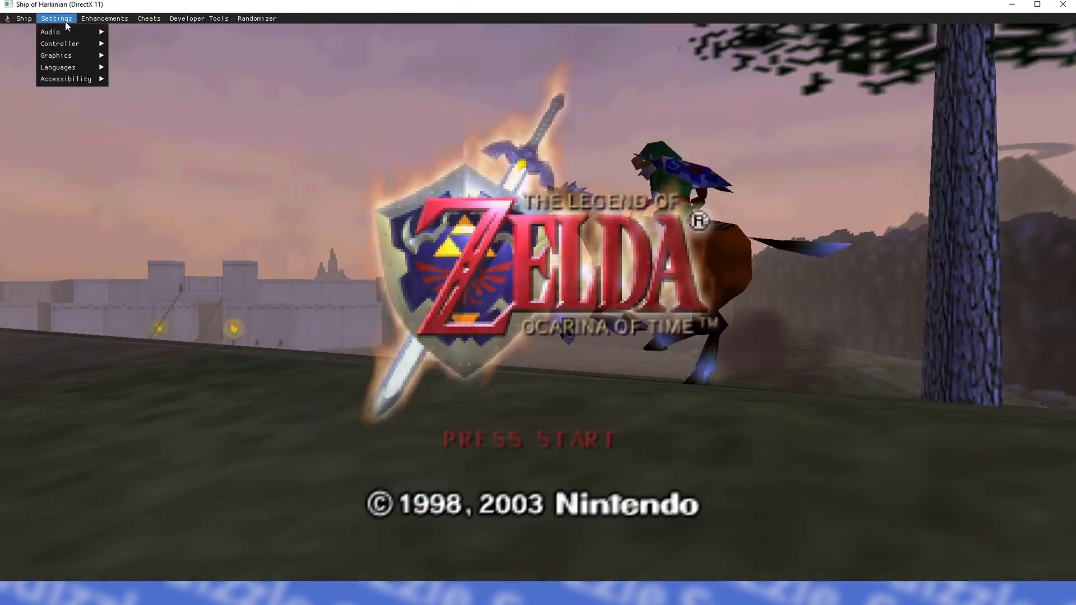
{"action": "mouse_move", "coordinate": [61, 44]}
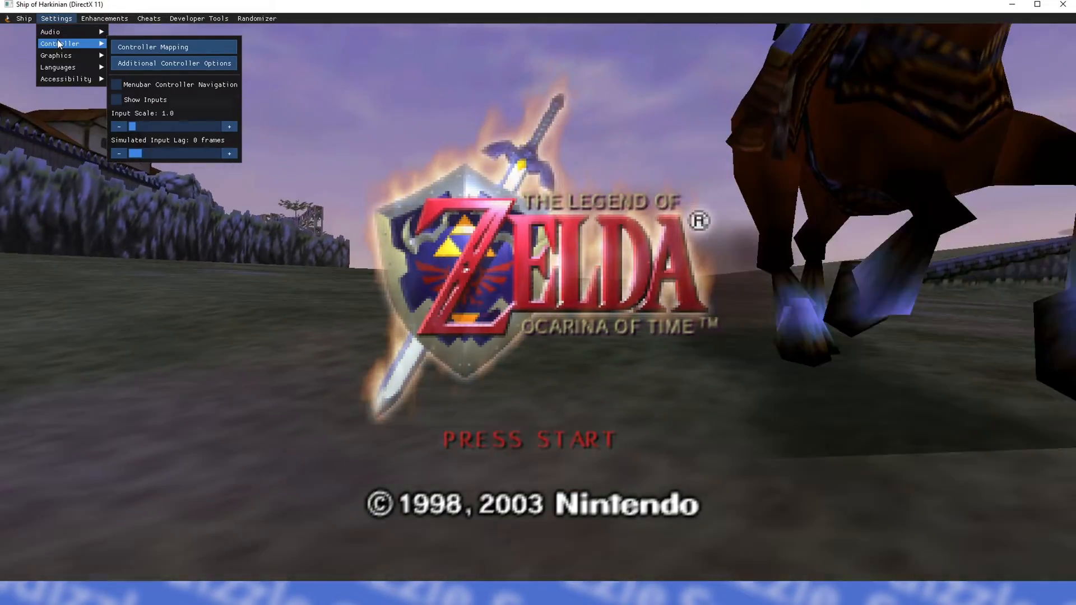
{"action": "left_click", "coordinate": [162, 47]}
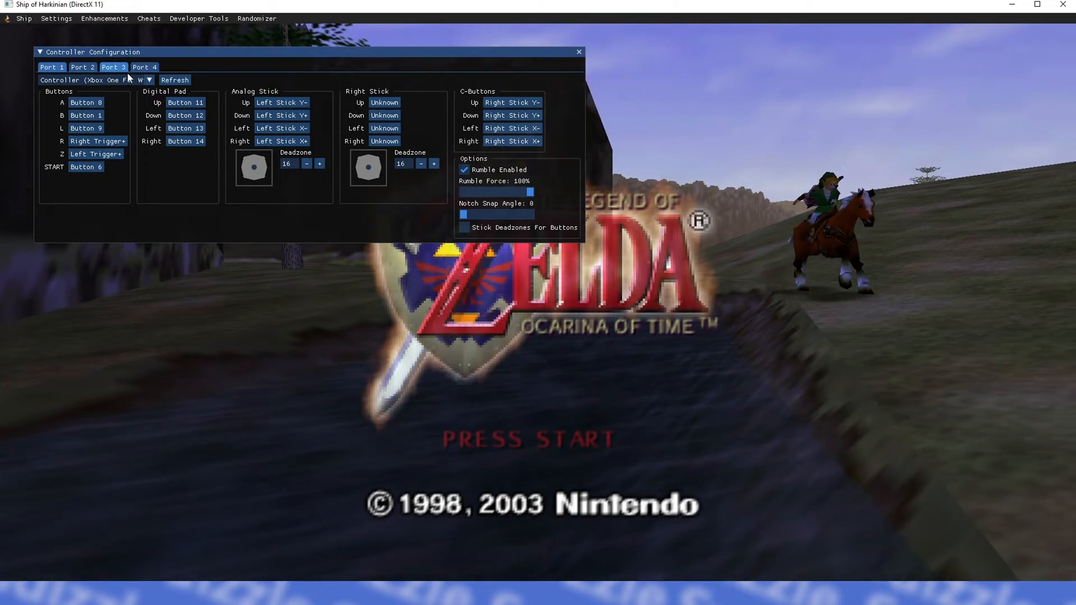
{"action": "left_click", "coordinate": [148, 80]}
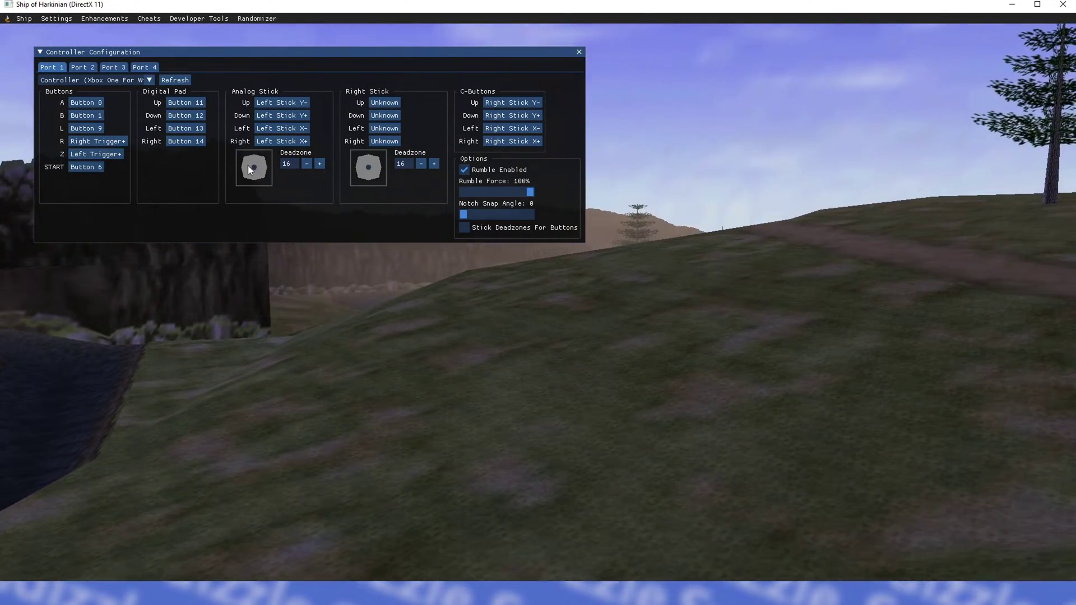
{"action": "left_click", "coordinate": [577, 52]}
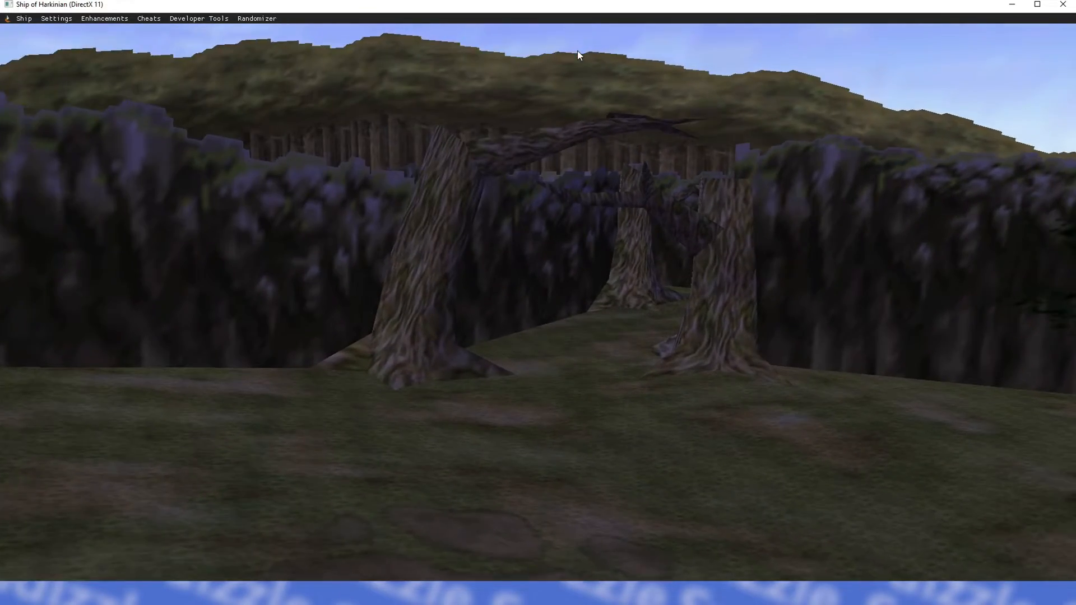
Review Additional Controller Options, with D-pad controls on and camera controls expanded
{"action": "left_click", "coordinate": [56, 17]}
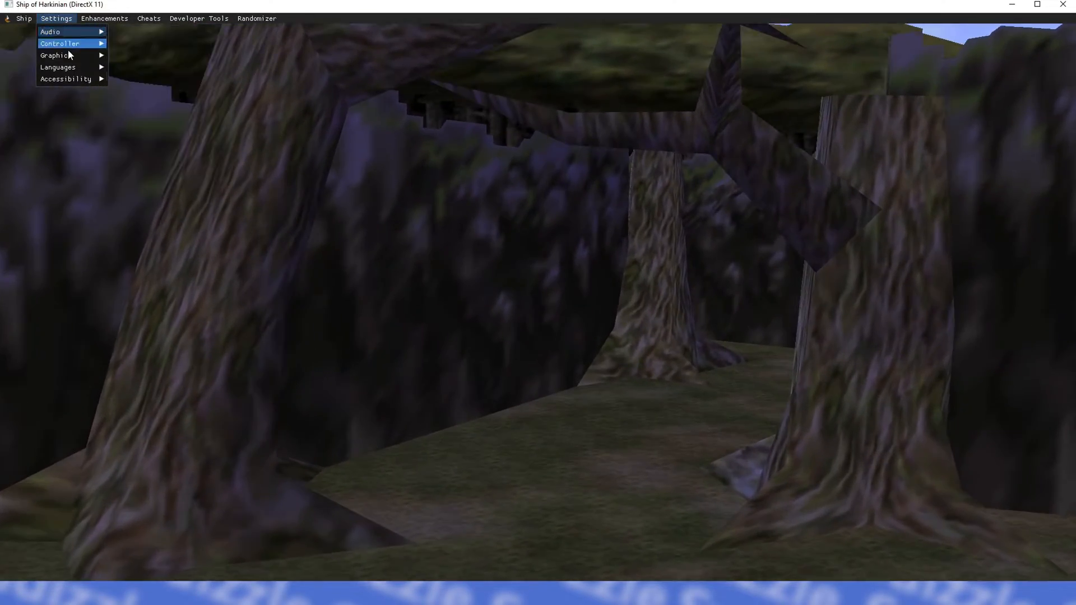
{"action": "left_click", "coordinate": [58, 44]}
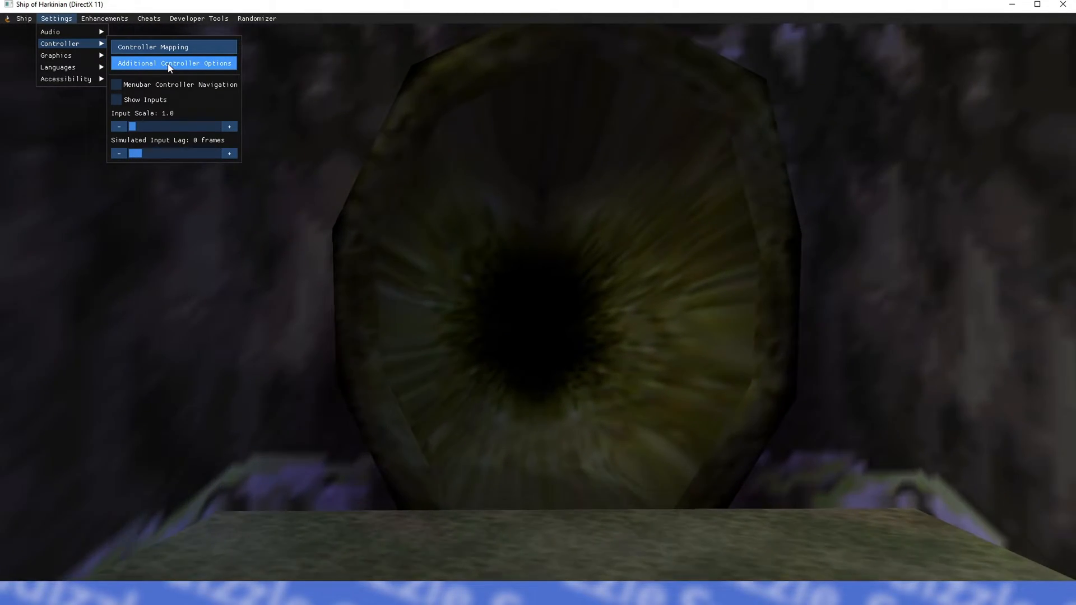
{"action": "left_click", "coordinate": [174, 63]}
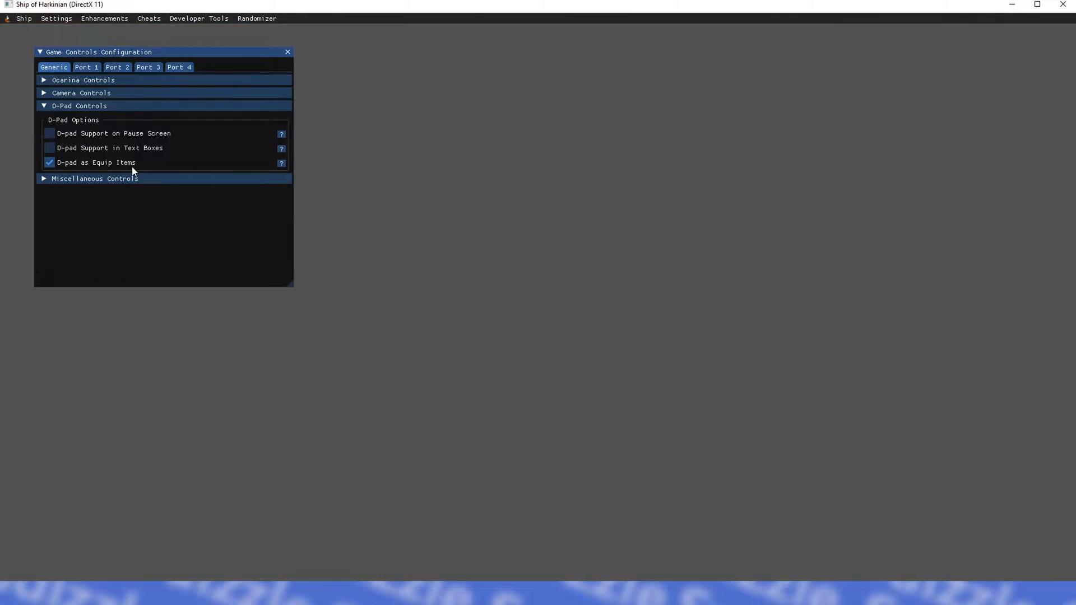
{"action": "left_click", "coordinate": [79, 92]}
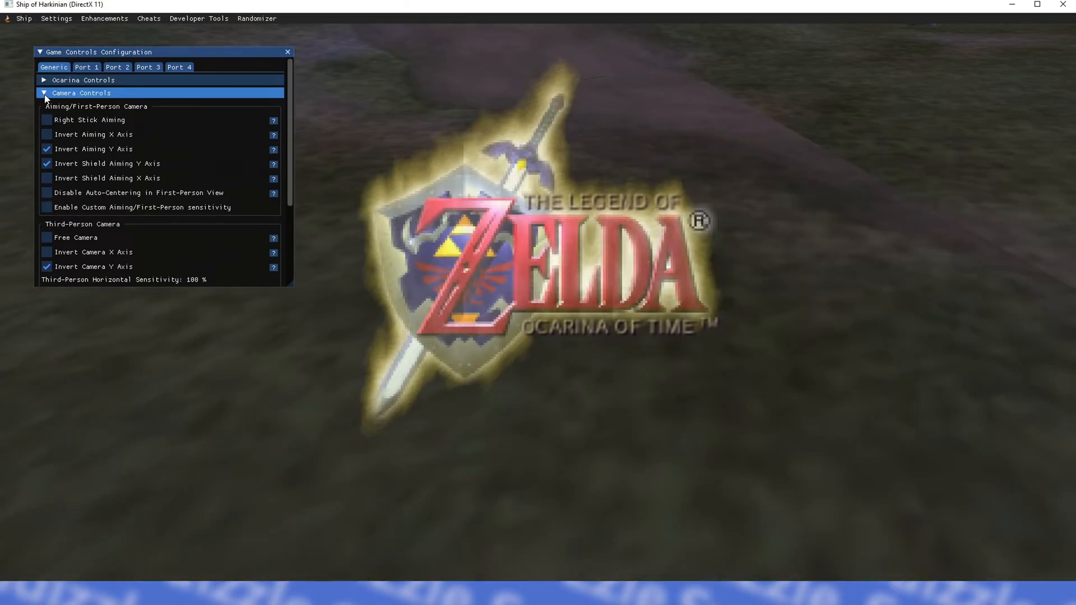
{"action": "left_click", "coordinate": [55, 17]}
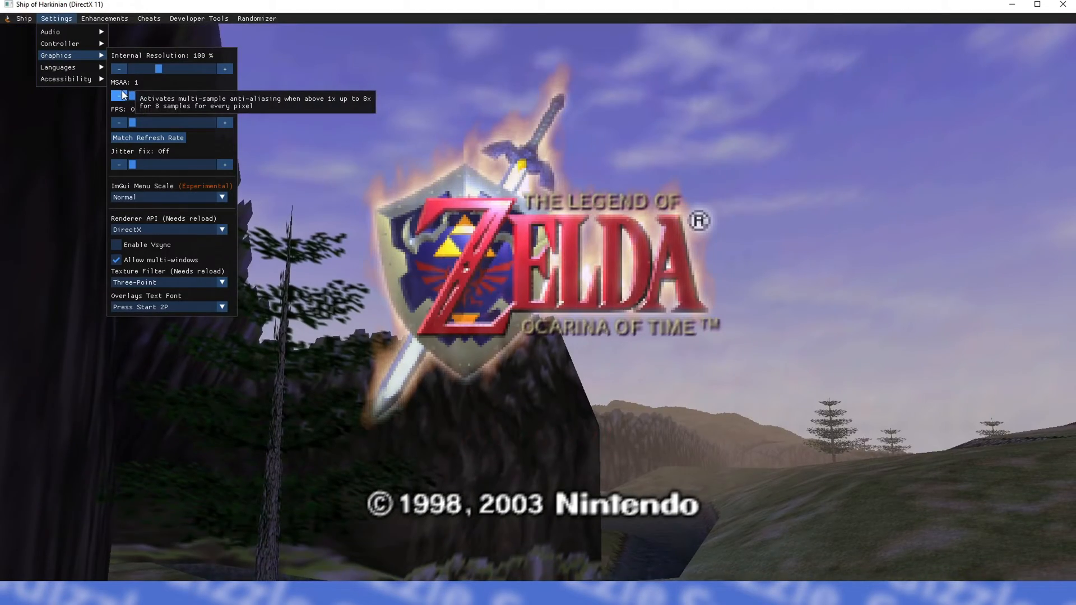
Set MSAA to 2, interpolated frame rate to 144 FPS and jitter fix to 117 FPS
{"action": "left_click", "coordinate": [225, 95]}
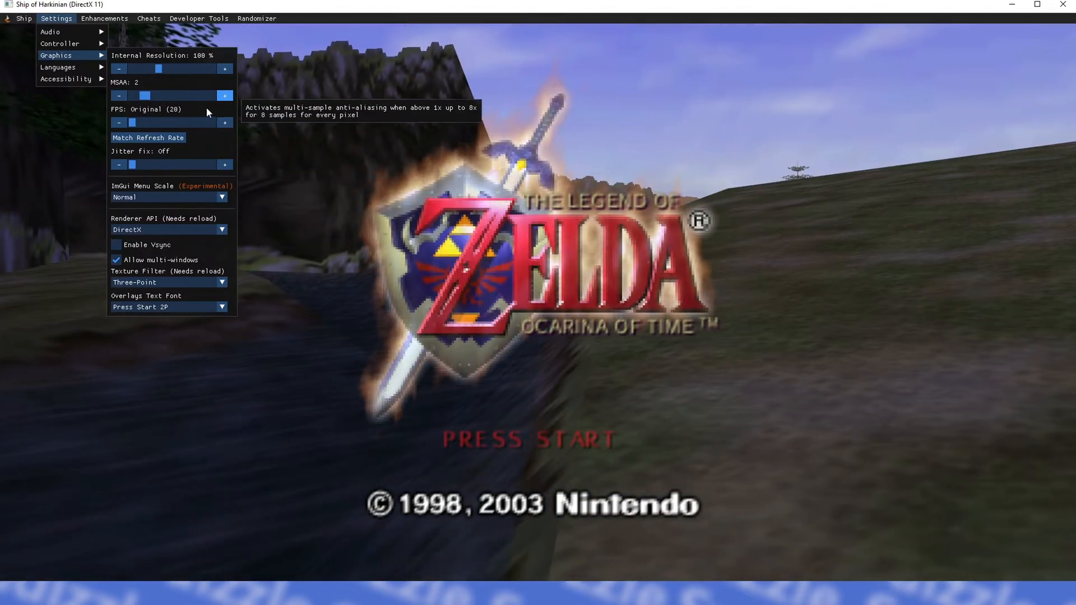
{"action": "mouse_move", "coordinate": [155, 123]}
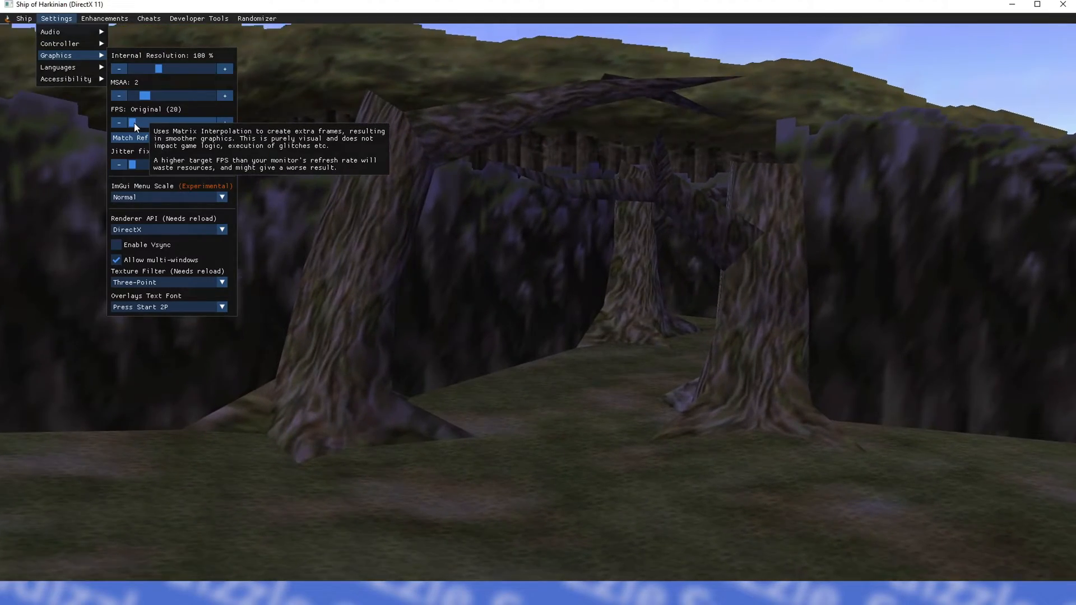
{"action": "left_click_drag", "start_coordinate": [135, 124], "coordinate": [144, 124]}
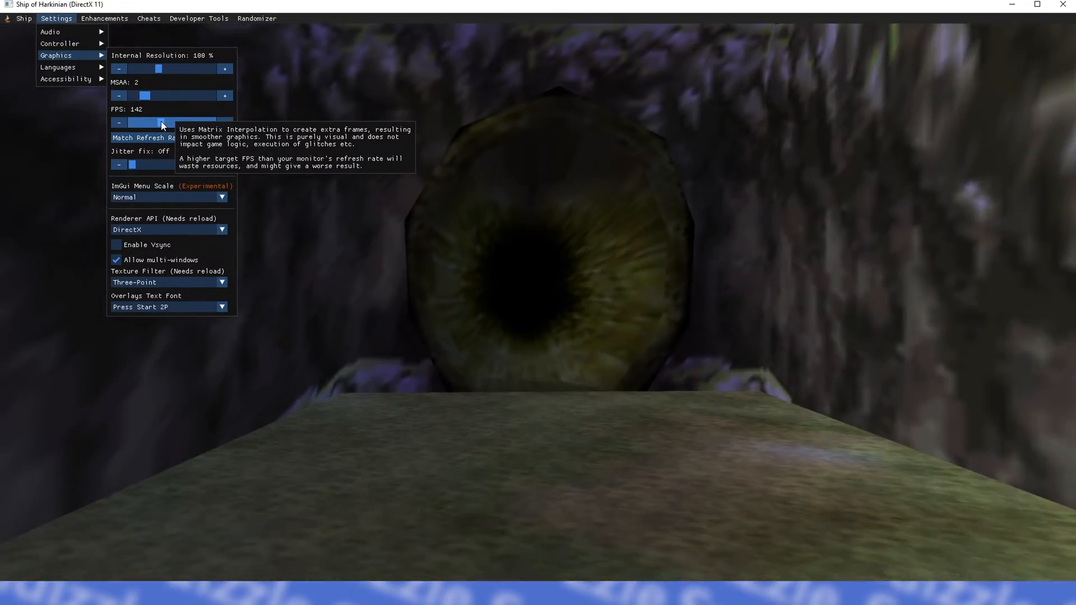
{"action": "left_click", "coordinate": [224, 122]}
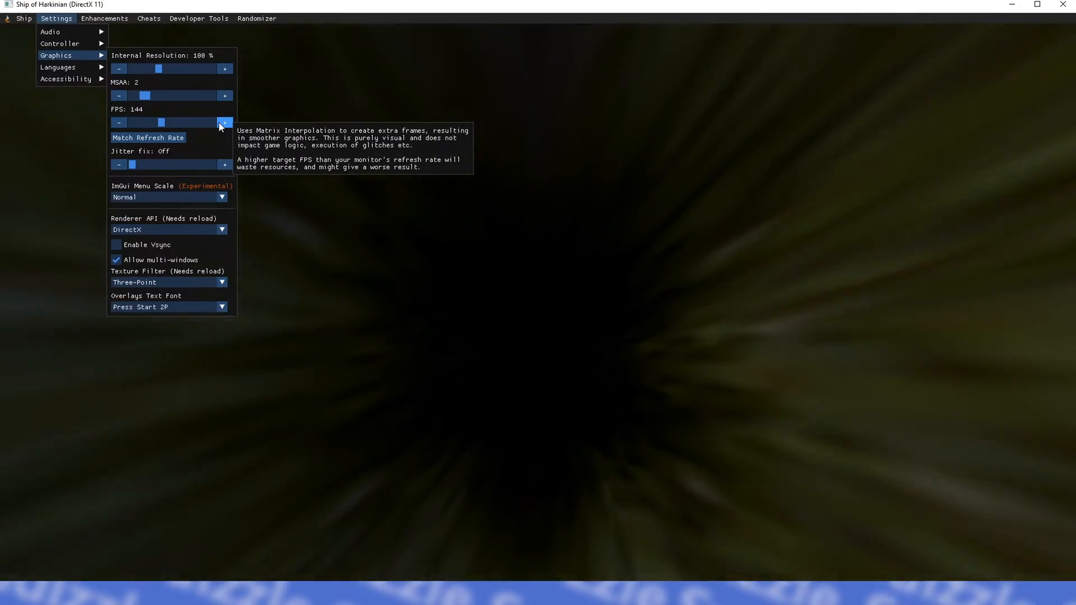
{"action": "mouse_move", "coordinate": [389, 213]}
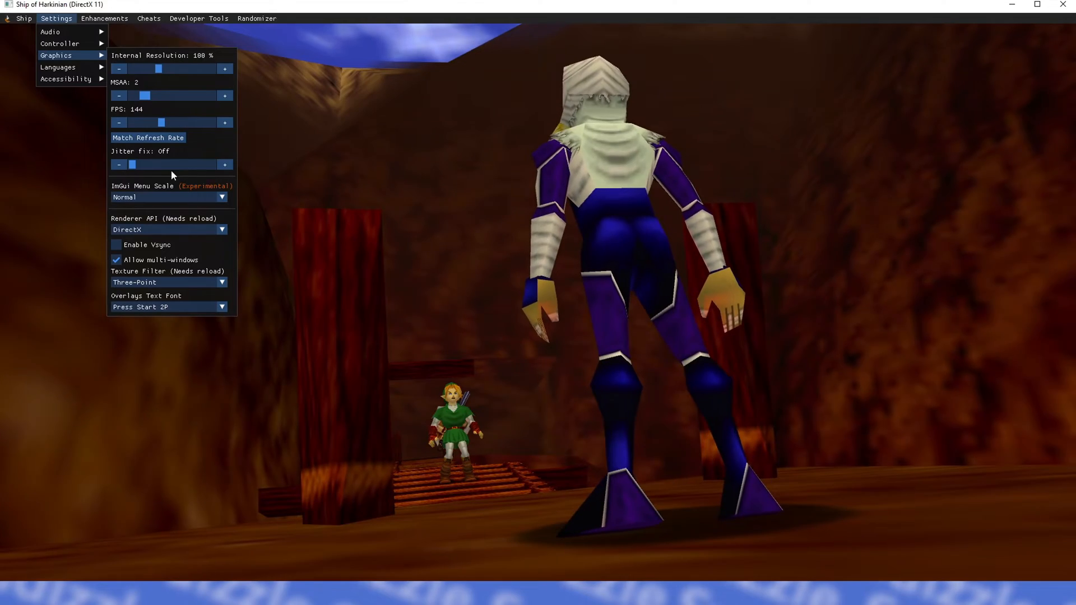
{"action": "left_click_drag", "start_coordinate": [132, 163], "coordinate": [158, 164]}
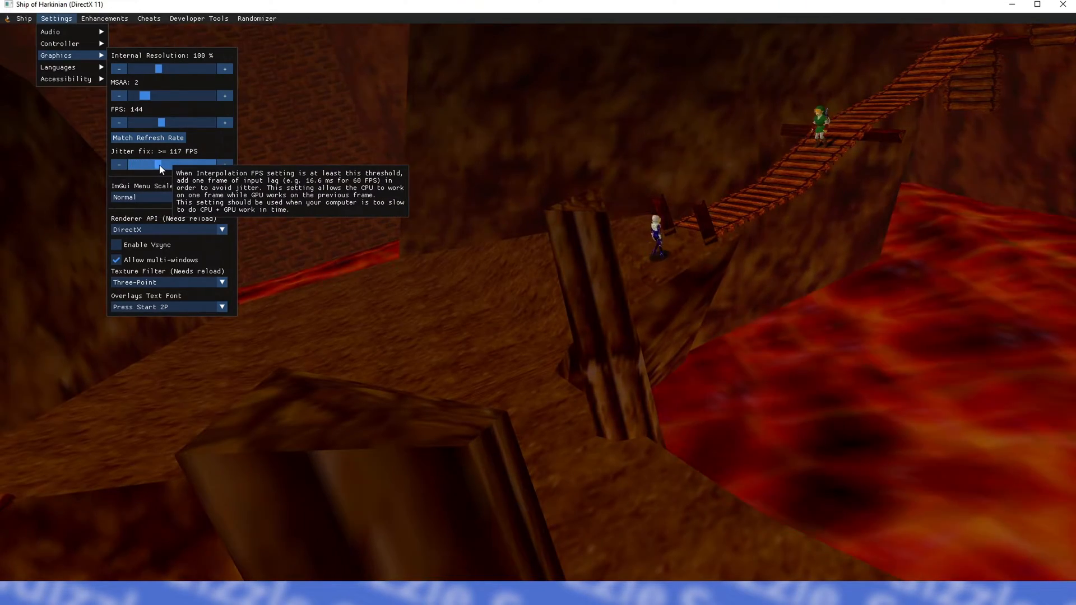
{"action": "left_click", "coordinate": [224, 164]}
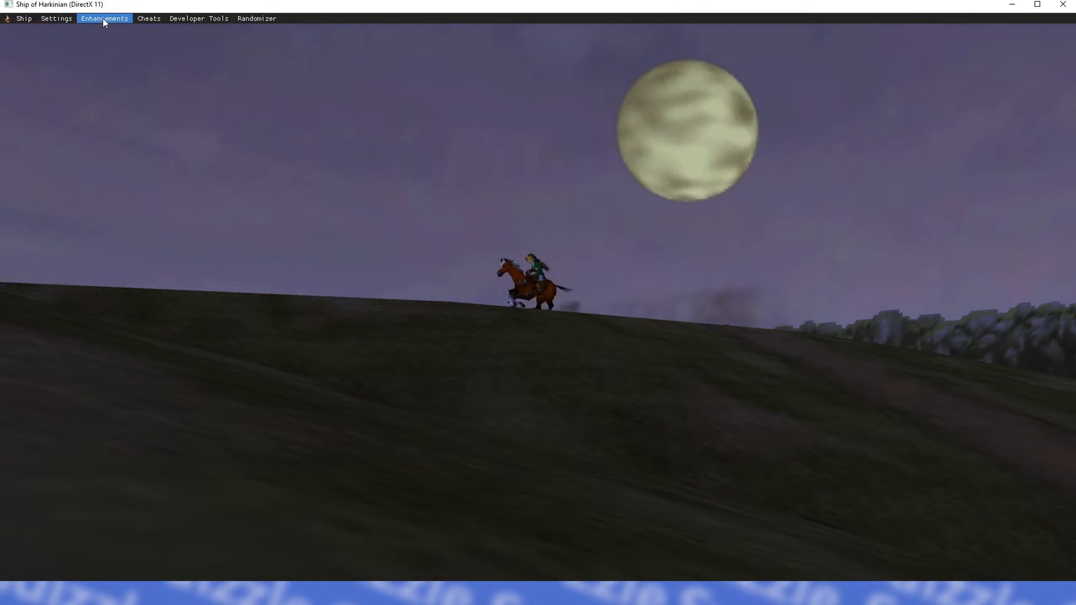
Under Gameplay enhancements, adjust block pushing speed and enable Visual Stone of Agony and Assignable Tunics and Boots
{"action": "left_click", "coordinate": [105, 18]}
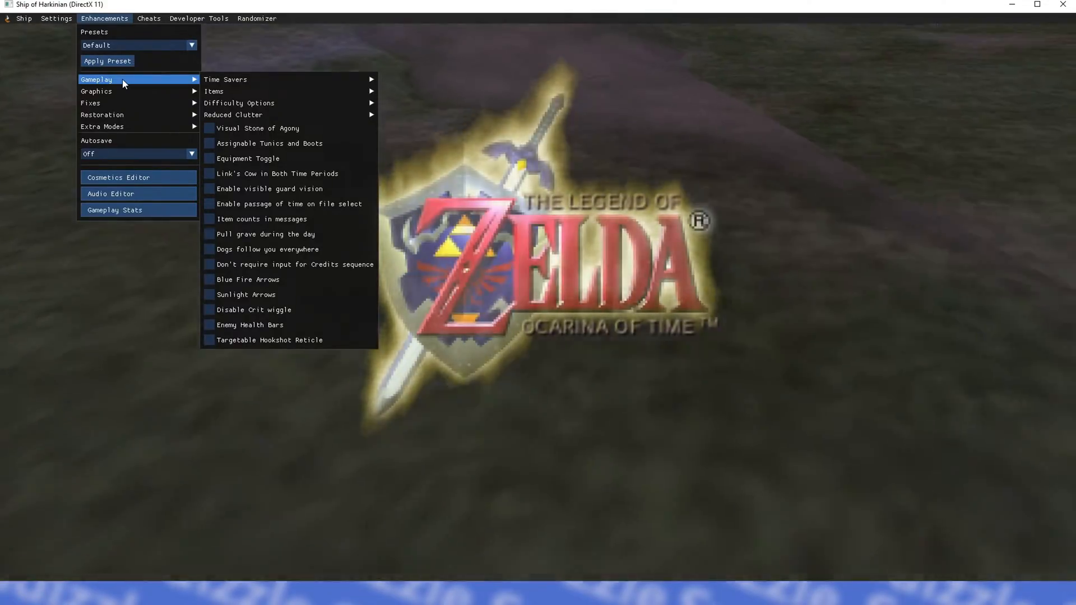
{"action": "mouse_move", "coordinate": [225, 78]}
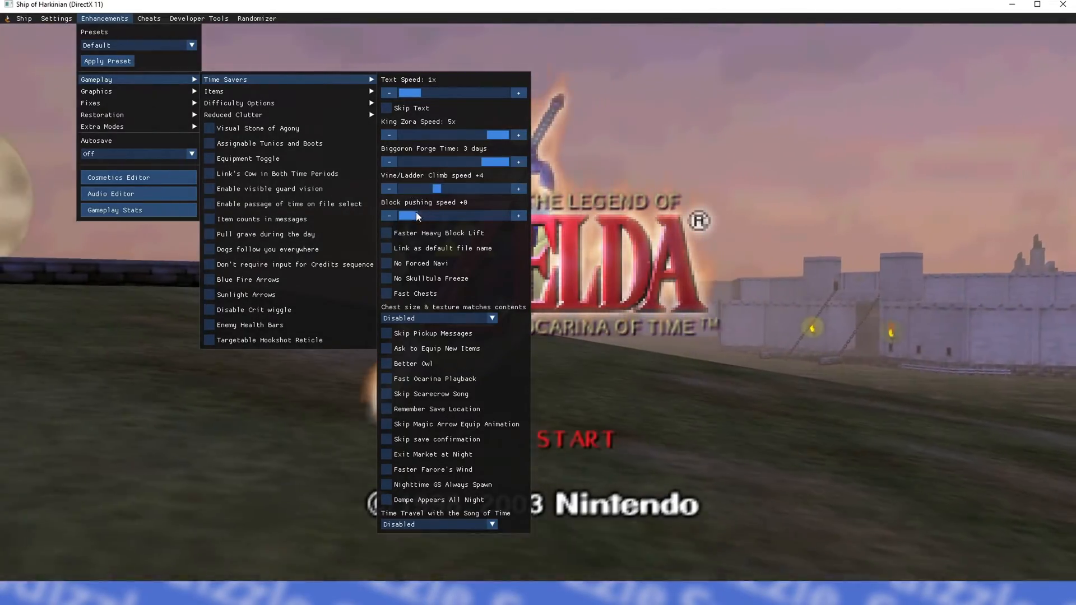
{"action": "left_click_drag", "start_coordinate": [414, 215], "coordinate": [443, 215]}
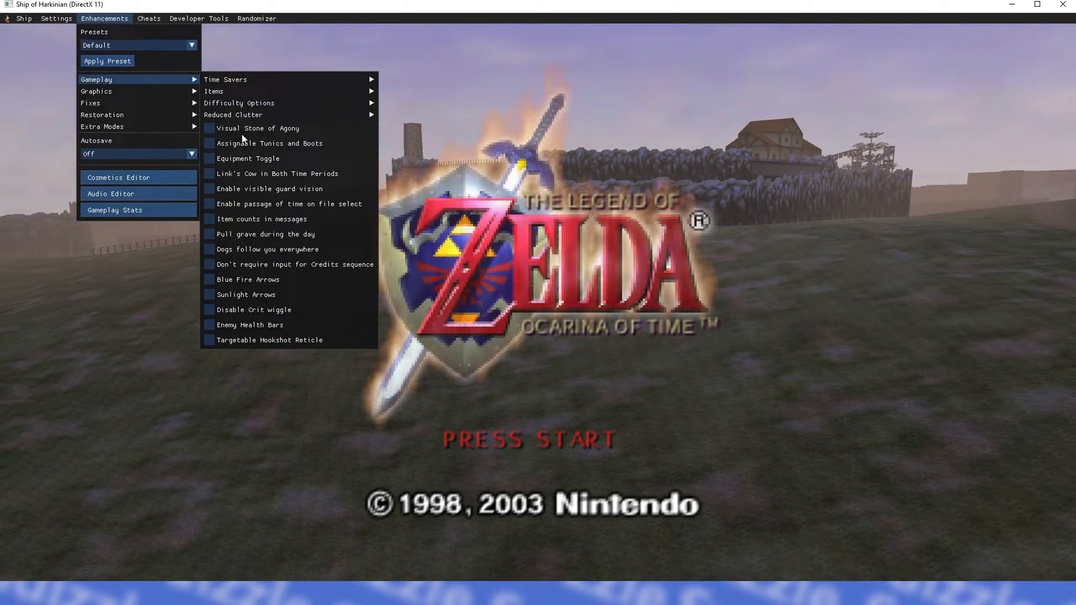
{"action": "mouse_move", "coordinate": [222, 134]}
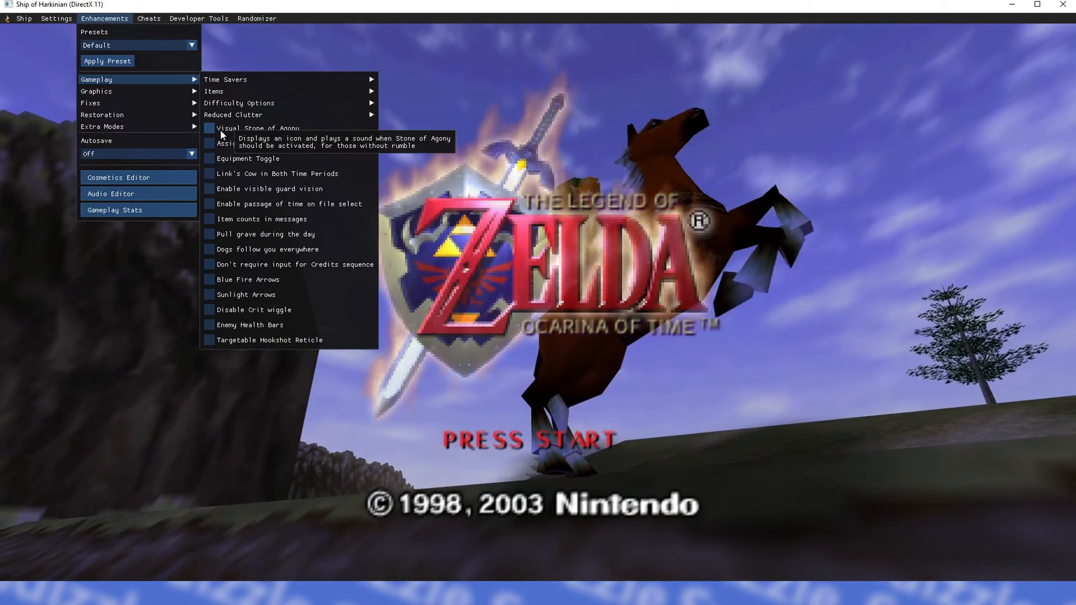
{"action": "left_click", "coordinate": [208, 128]}
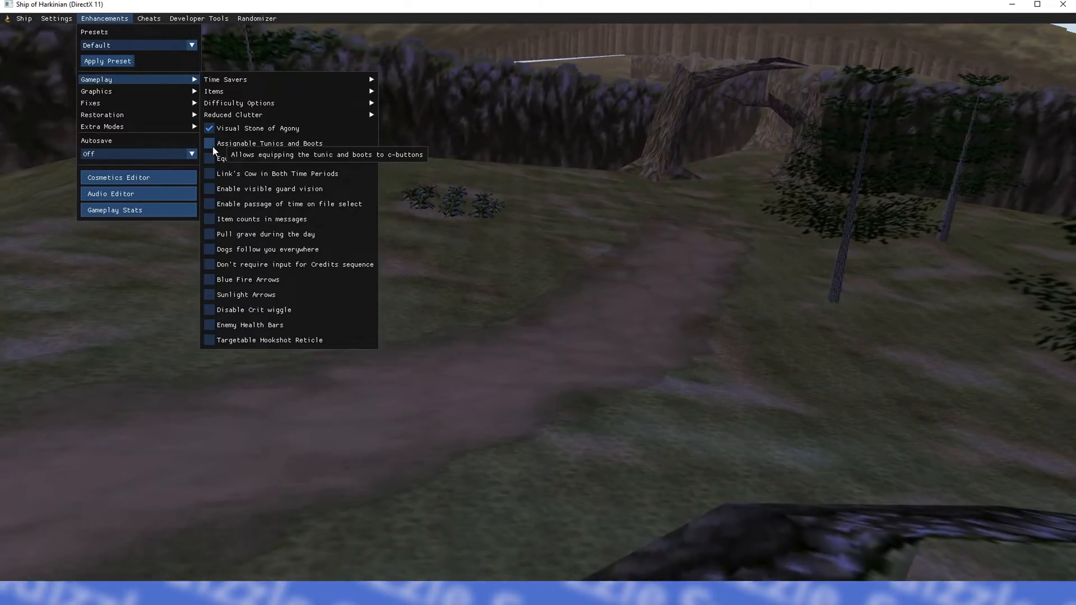
{"action": "left_click", "coordinate": [208, 143]}
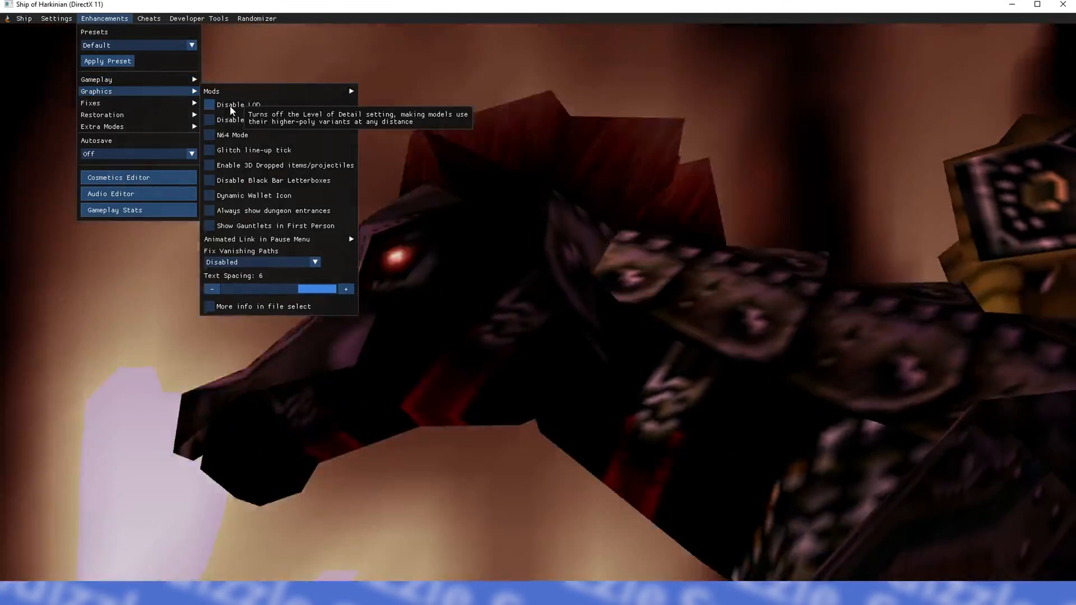
Enable Disable LOD, Disable Draw Distance, 3D dropped items, no letterbox bars and Dynamic Wallet Icon
{"action": "left_click", "coordinate": [208, 106]}
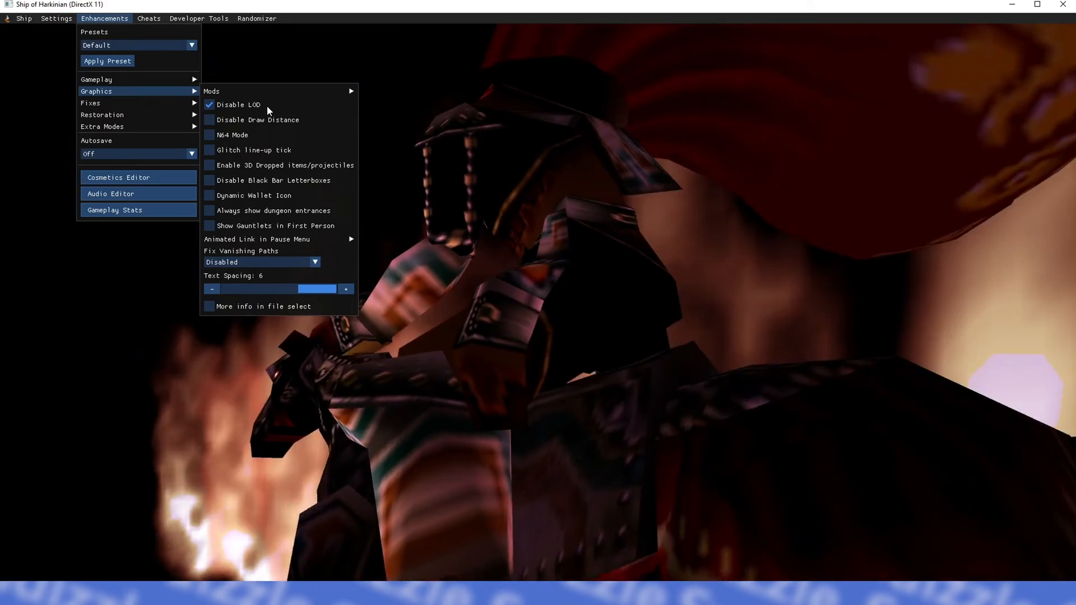
{"action": "mouse_move", "coordinate": [221, 125]}
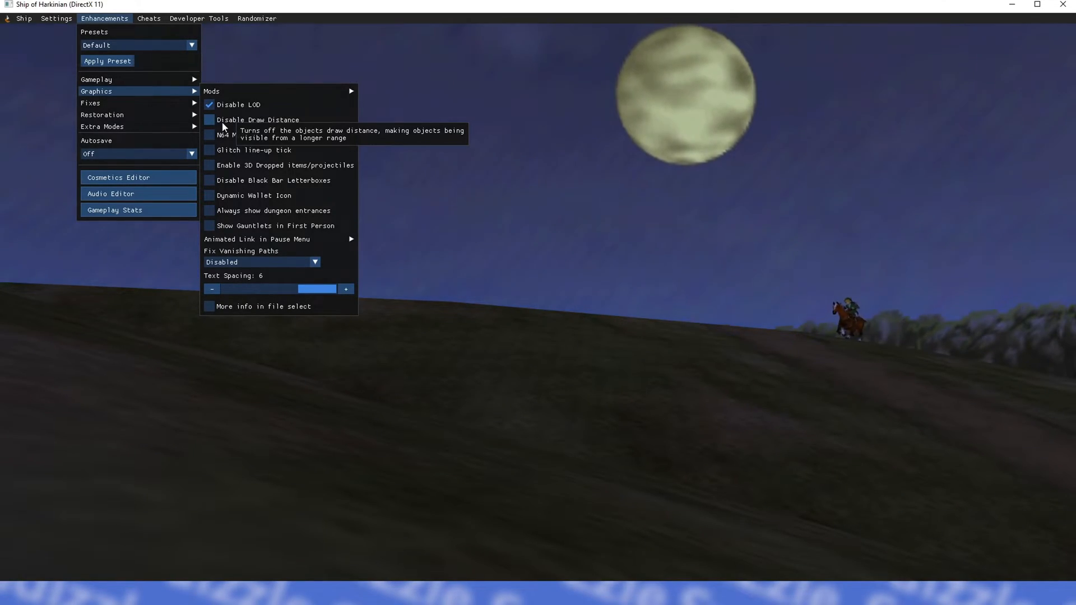
{"action": "left_click", "coordinate": [209, 120]}
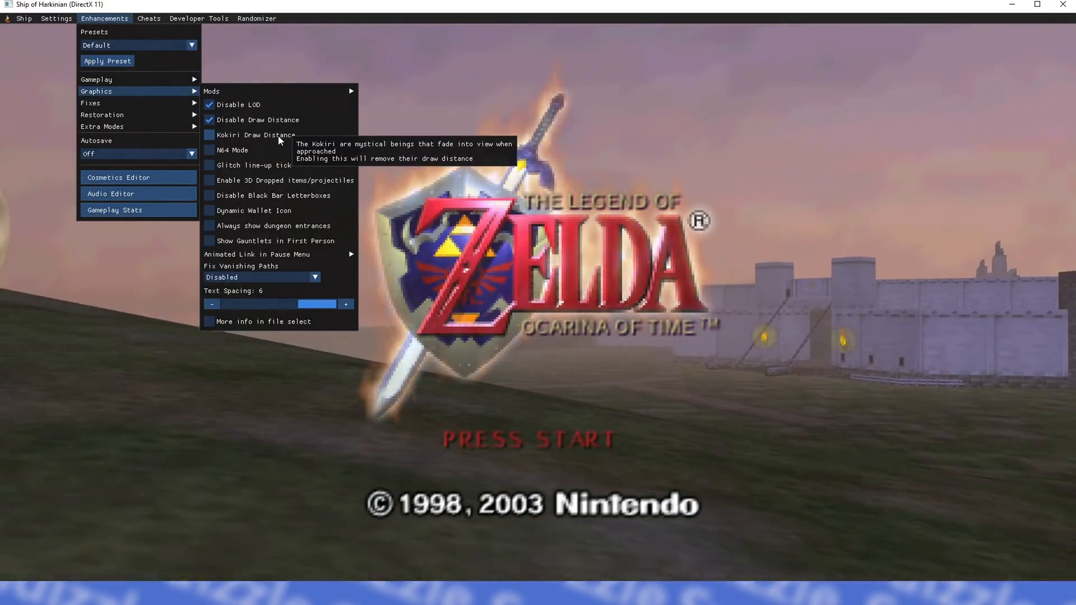
{"action": "mouse_move", "coordinate": [220, 225]}
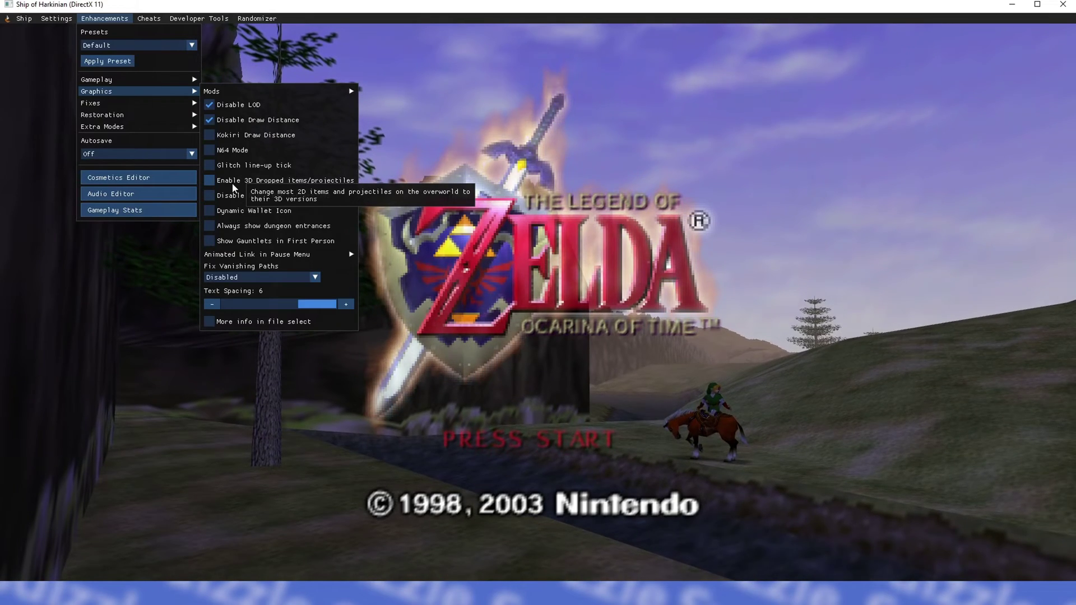
{"action": "left_click", "coordinate": [209, 180]}
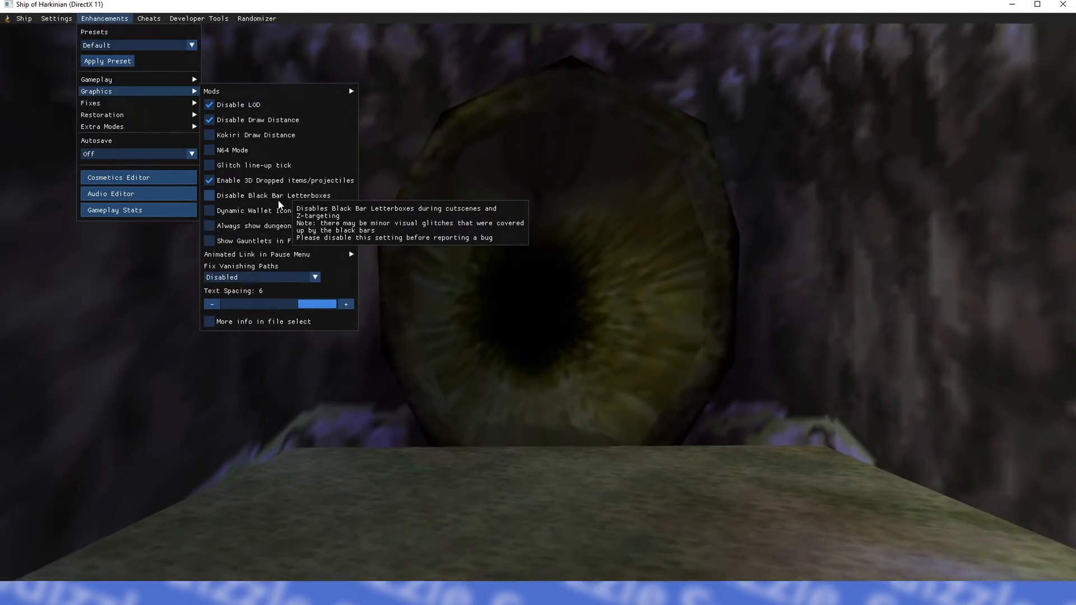
{"action": "left_click", "coordinate": [209, 195]}
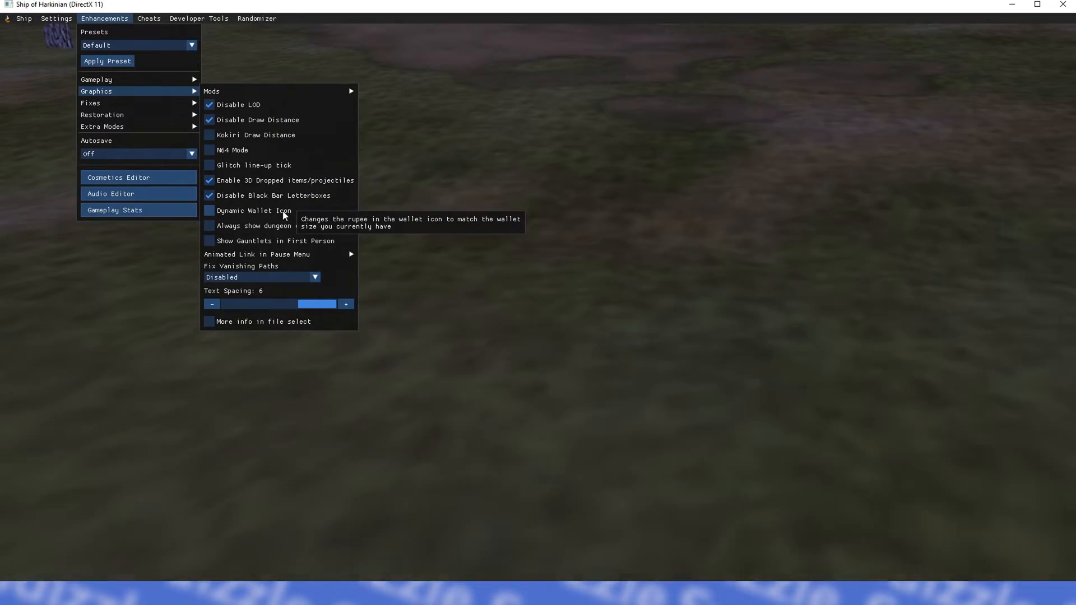
{"action": "left_click", "coordinate": [209, 211]}
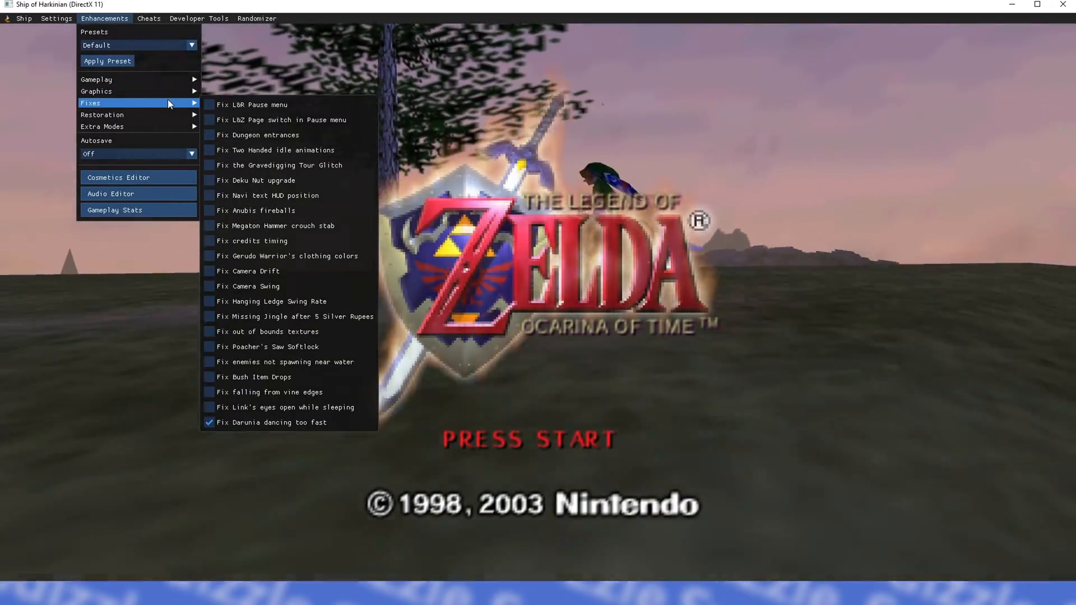
{"action": "mouse_move", "coordinate": [220, 106]}
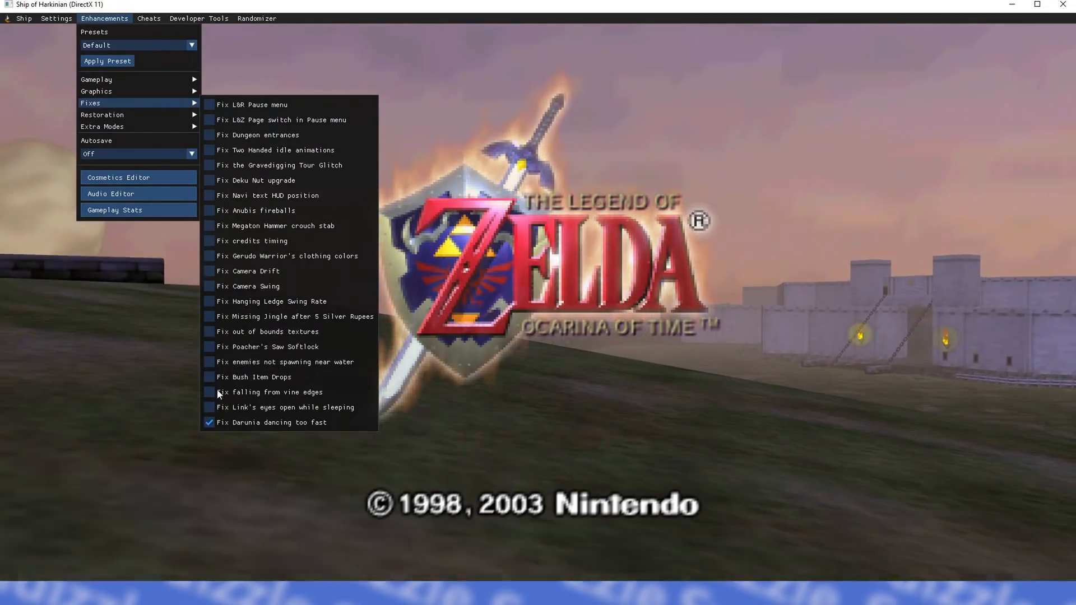
{"action": "mouse_move", "coordinate": [215, 107]}
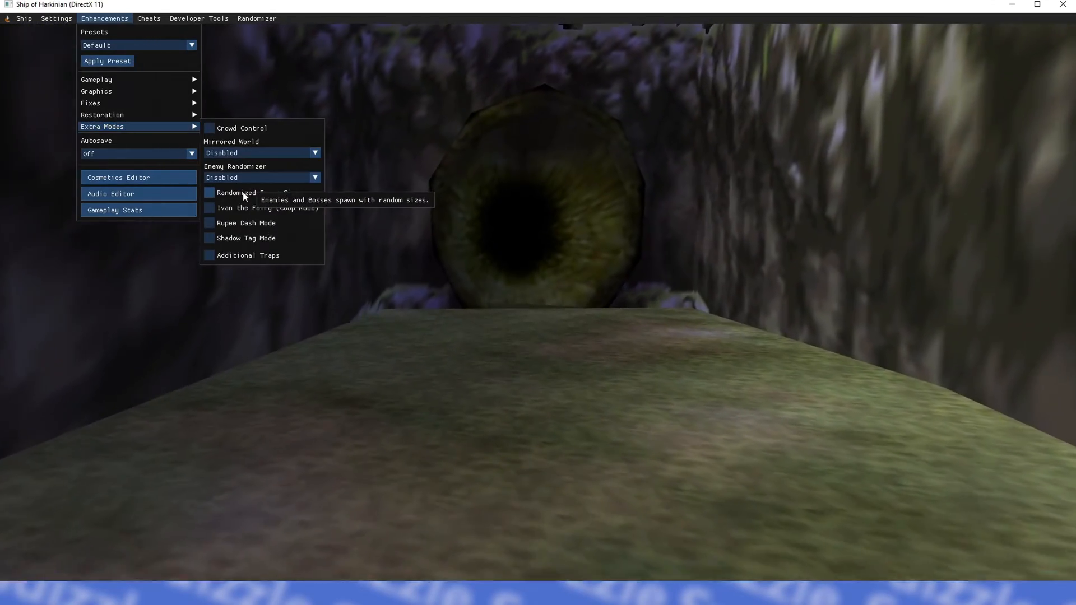
Turn on Randomized Enemy Sizes and bring up the Cosmetics Editor
{"action": "left_click", "coordinate": [209, 193]}
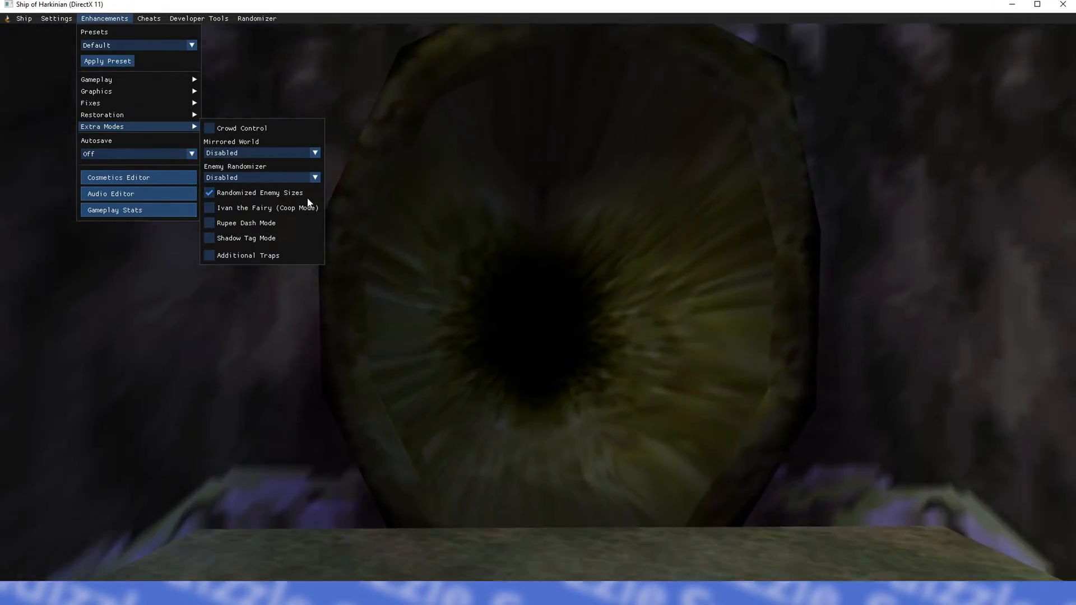
{"action": "left_click", "coordinate": [119, 177]}
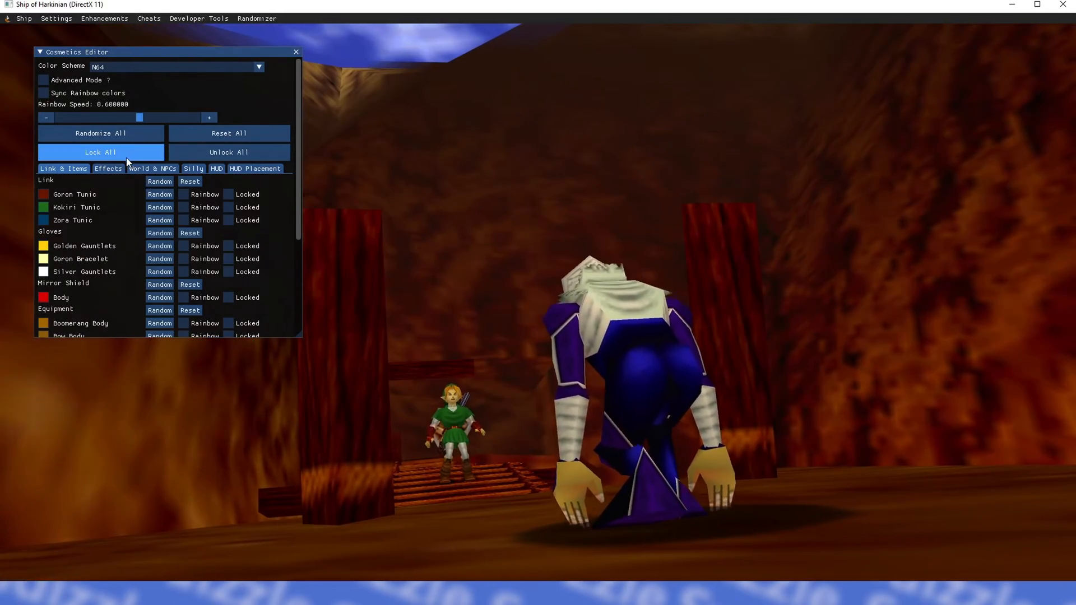
Randomize all cosmetic colours three times, then bring up the Cheats list
{"action": "left_click", "coordinate": [101, 134]}
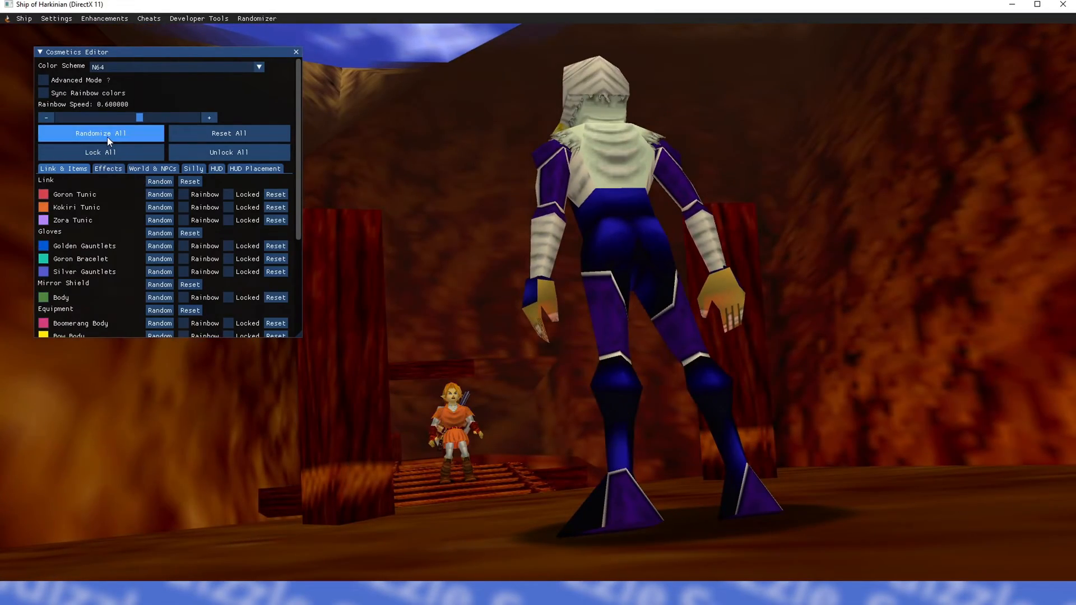
{"action": "left_click", "coordinate": [101, 133]}
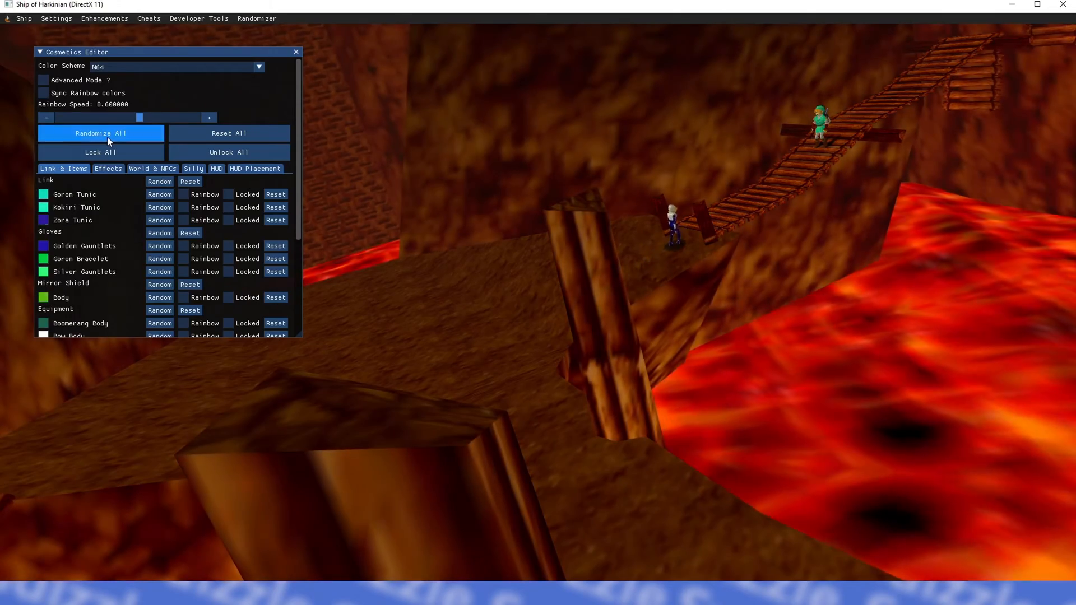
{"action": "left_click", "coordinate": [101, 133]}
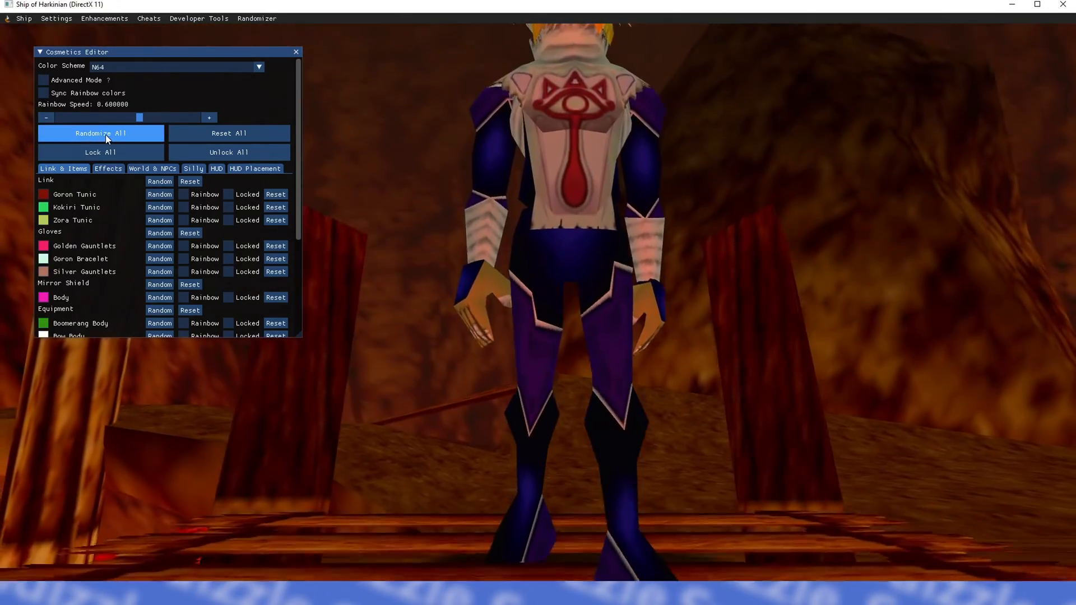
{"action": "left_click", "coordinate": [148, 18]}
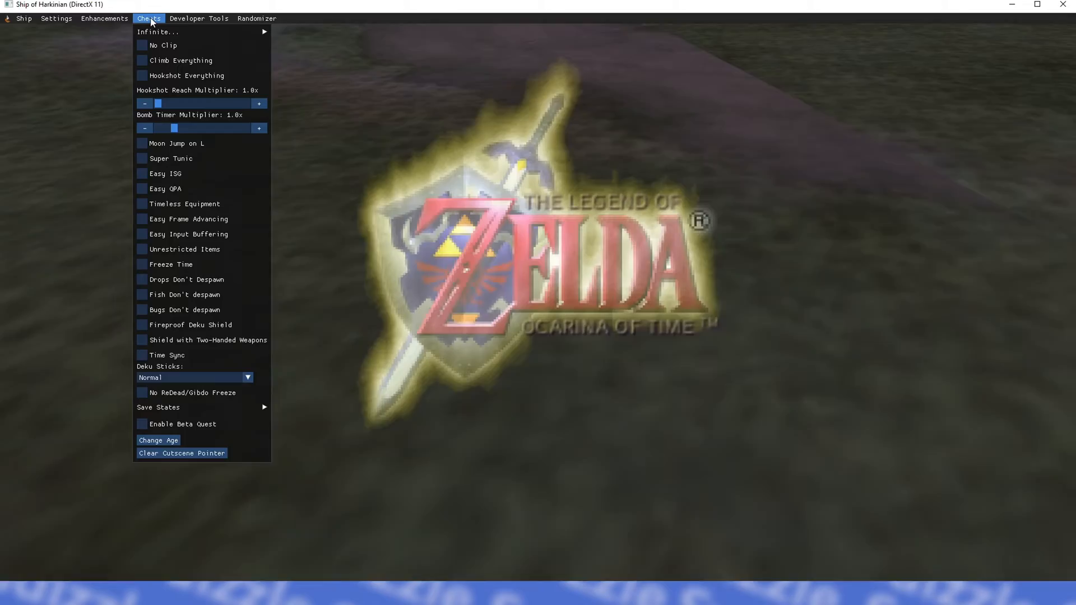
{"action": "mouse_move", "coordinate": [164, 31]}
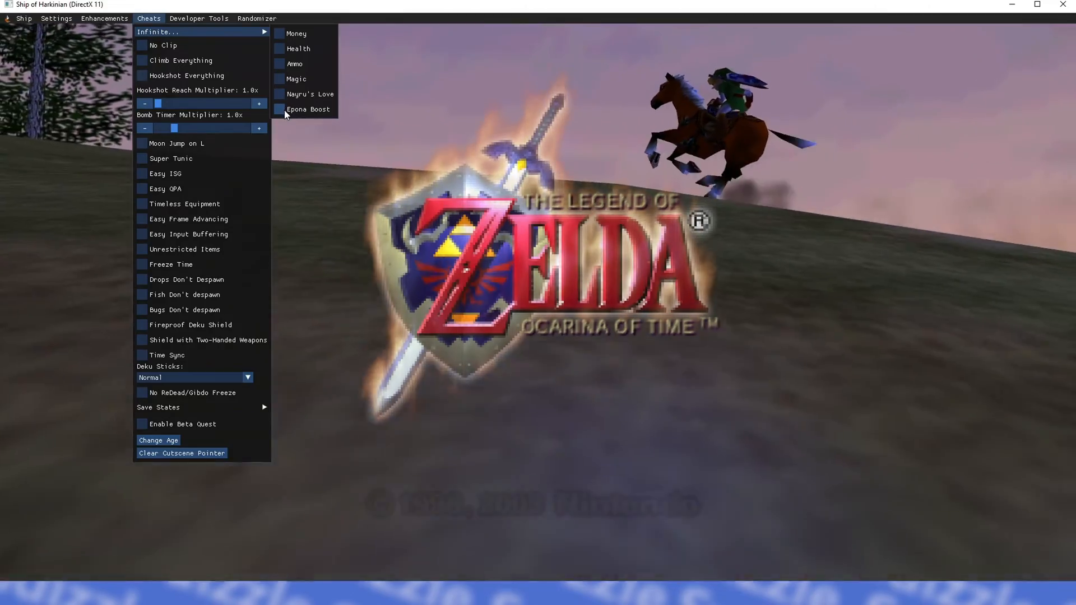
{"action": "mouse_move", "coordinate": [150, 45]}
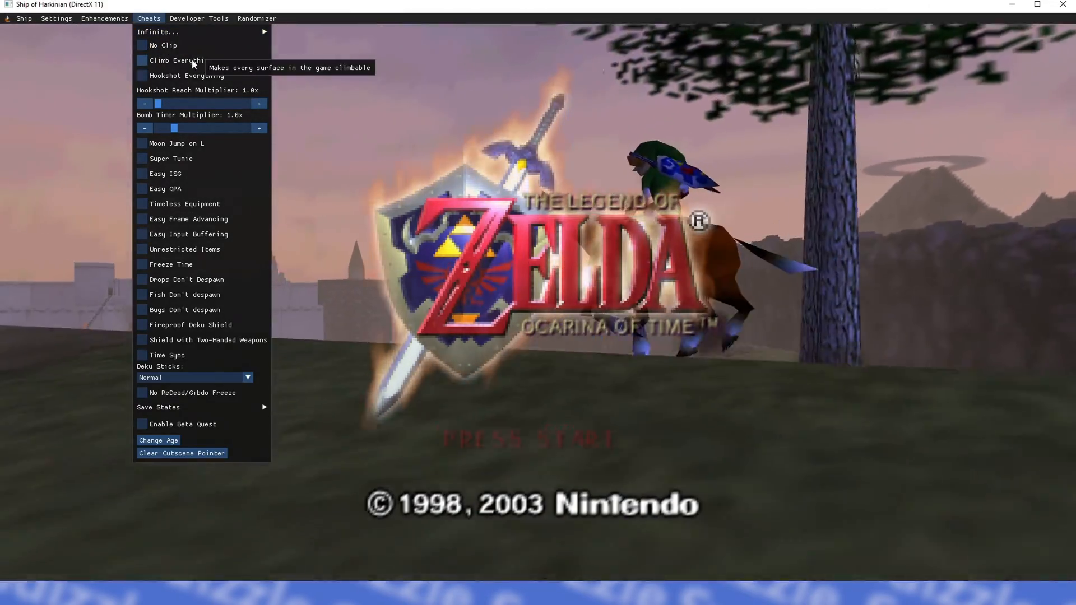
{"action": "mouse_move", "coordinate": [203, 76]}
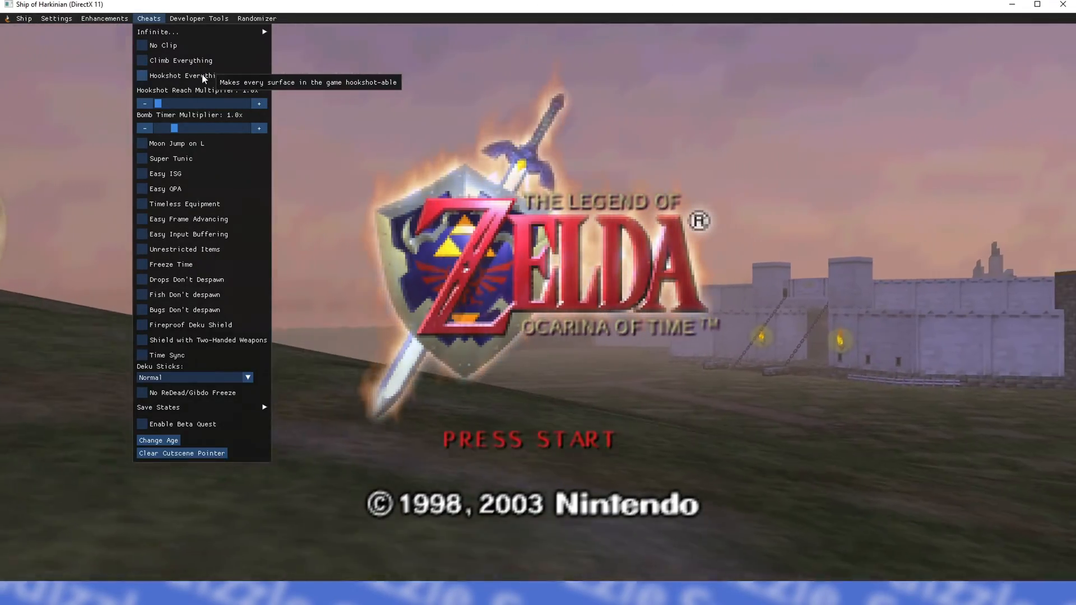
{"action": "left_click", "coordinate": [106, 18]}
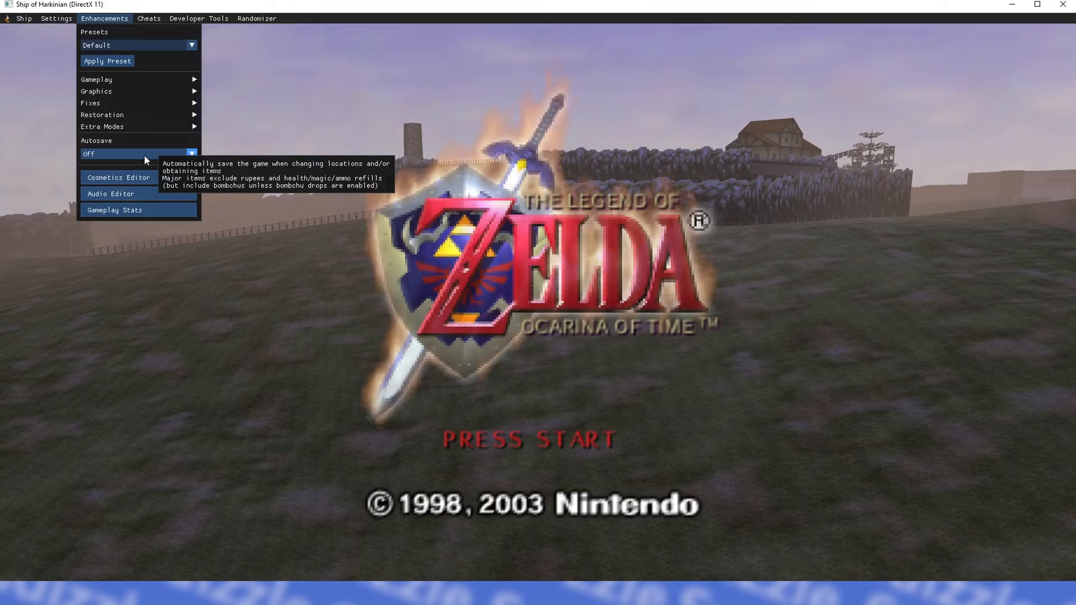
{"action": "left_click", "coordinate": [138, 154]}
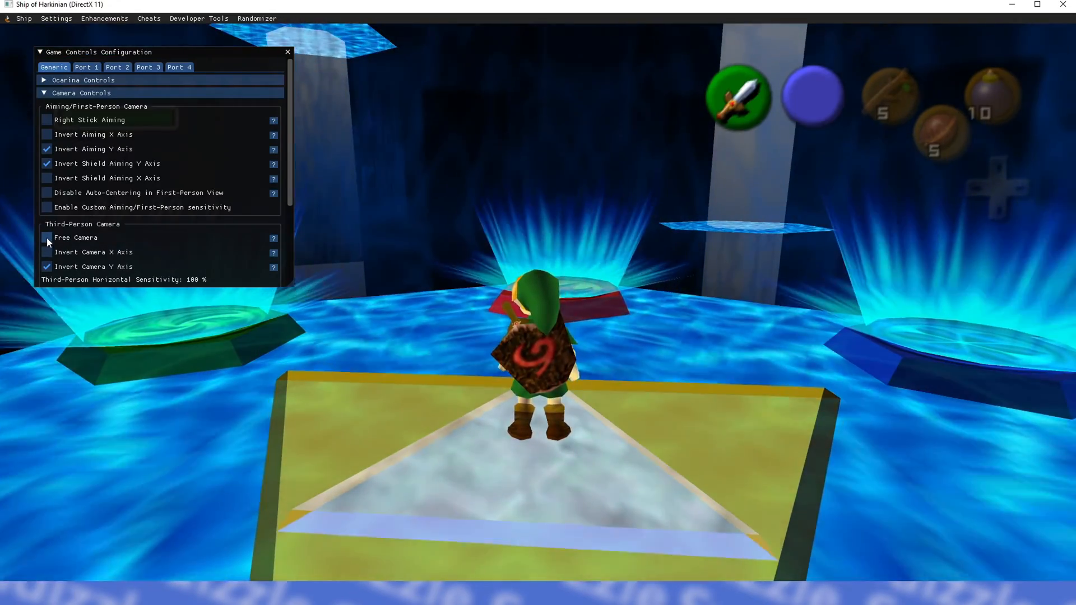
Enable Free Camera under Camera Controls and close the controls configuration window
{"action": "left_click", "coordinate": [47, 238]}
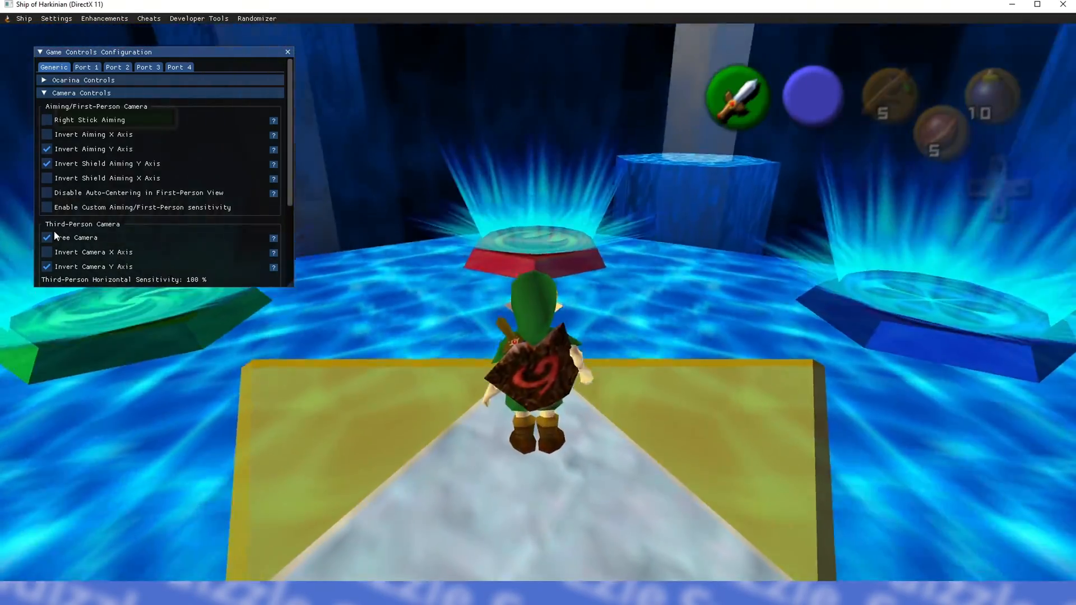
{"action": "left_click", "coordinate": [284, 51]}
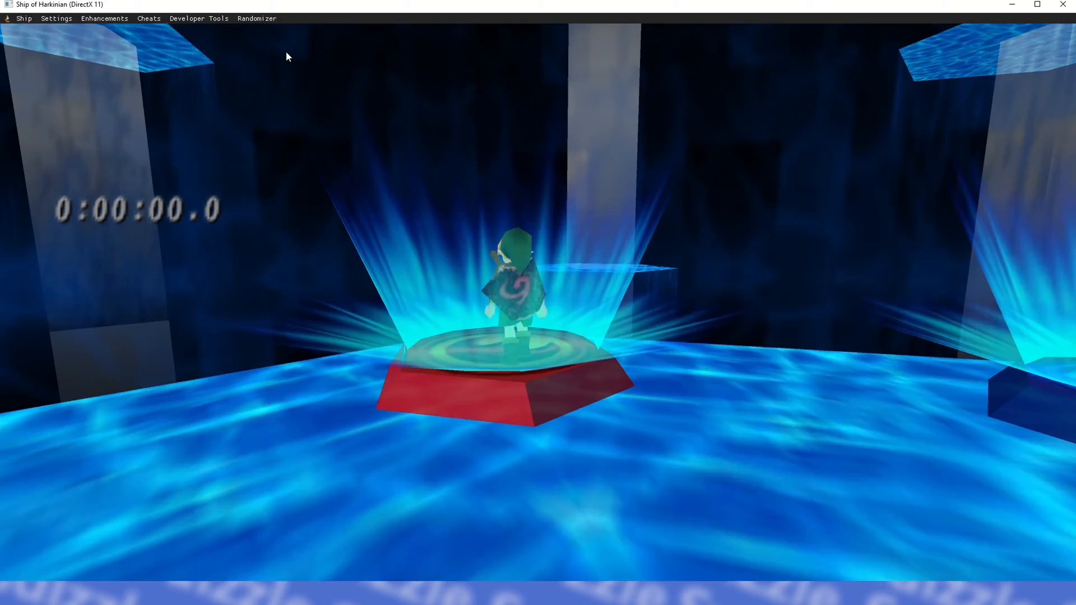